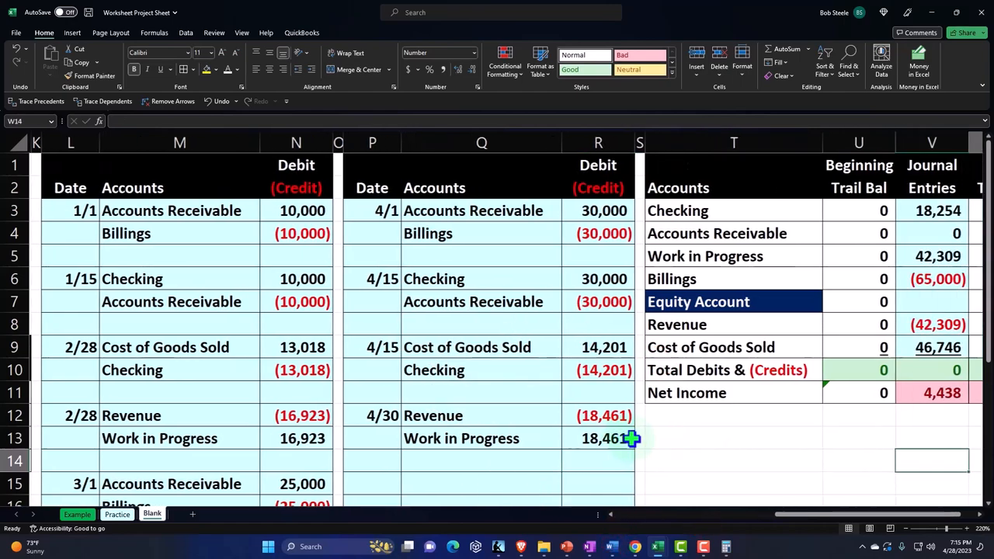
Add the 4/30 revenue amount to the Revenue journal-entry formula, making it (60,770)
scroll(right, 3)
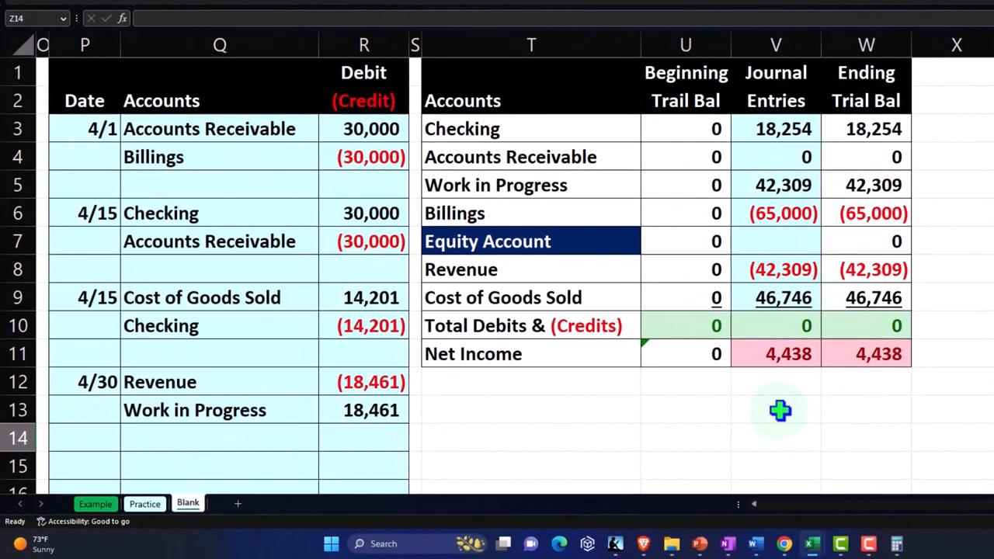
click(776, 396)
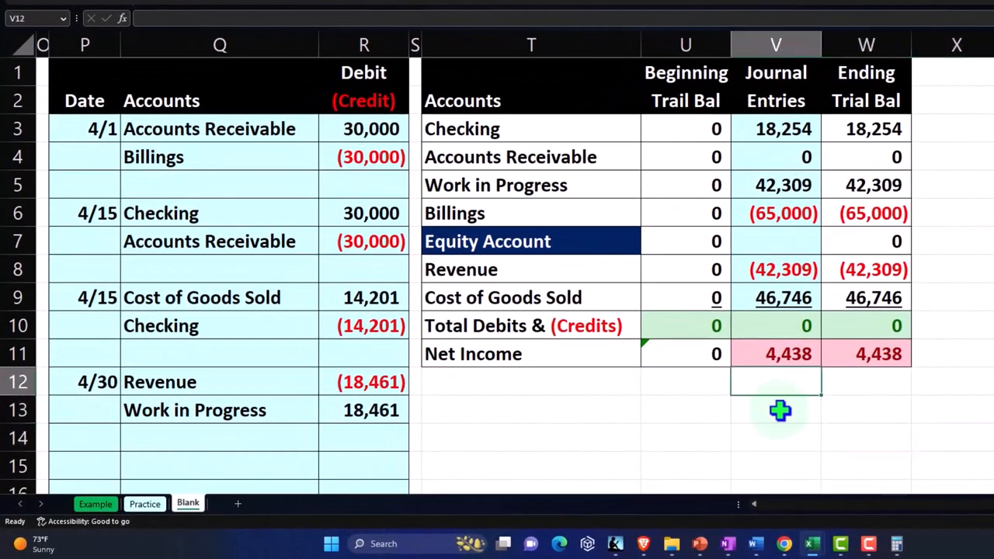
click(776, 270)
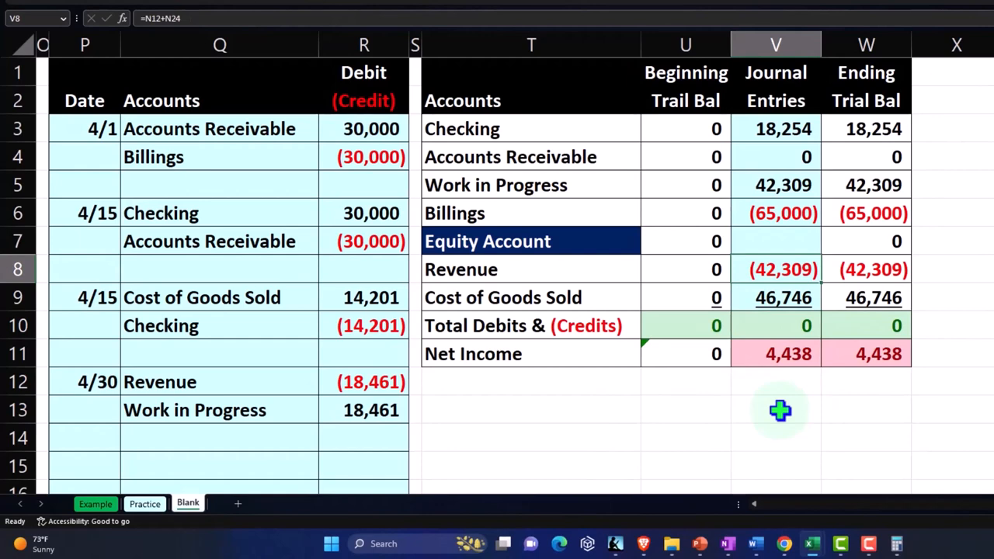
click(775, 327)
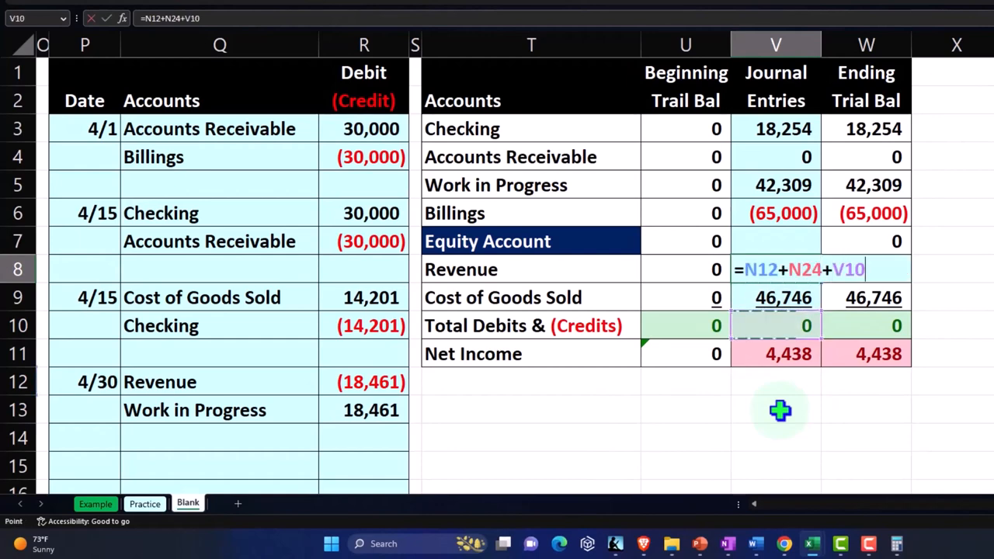
click(367, 382)
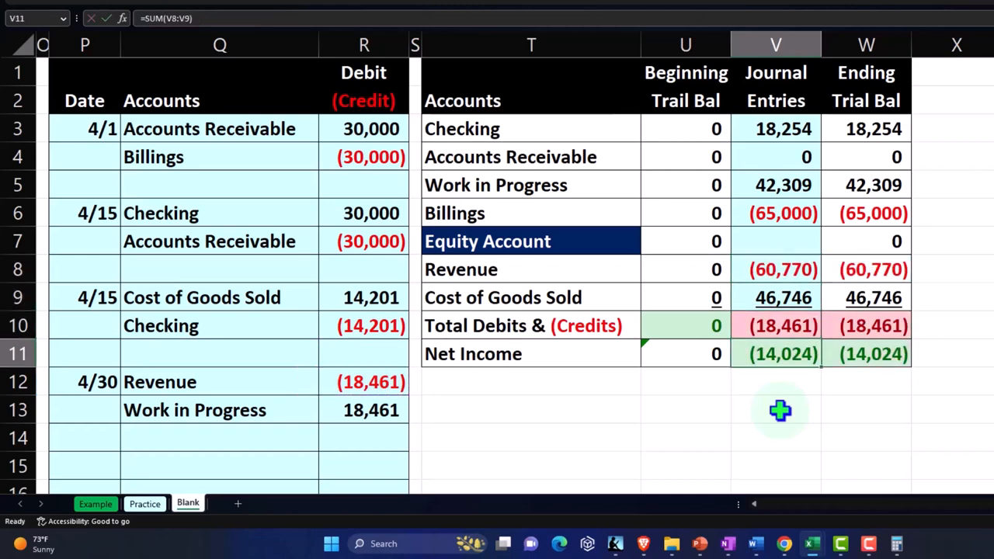
click(775, 325)
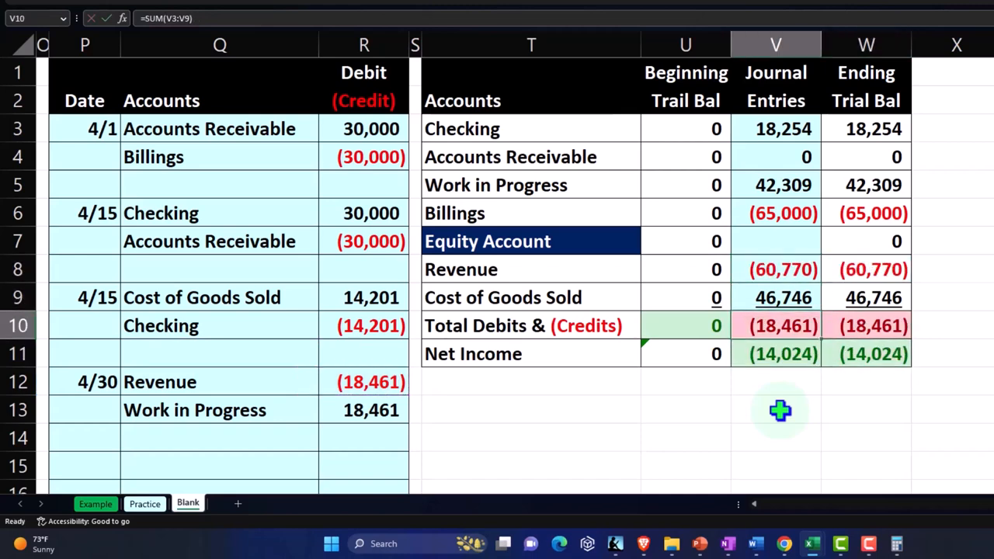
Add the 4/30 amount to the Work in Progress journal-entry formula, making it 60,770
click(775, 185)
text(=N13+N25+V10)
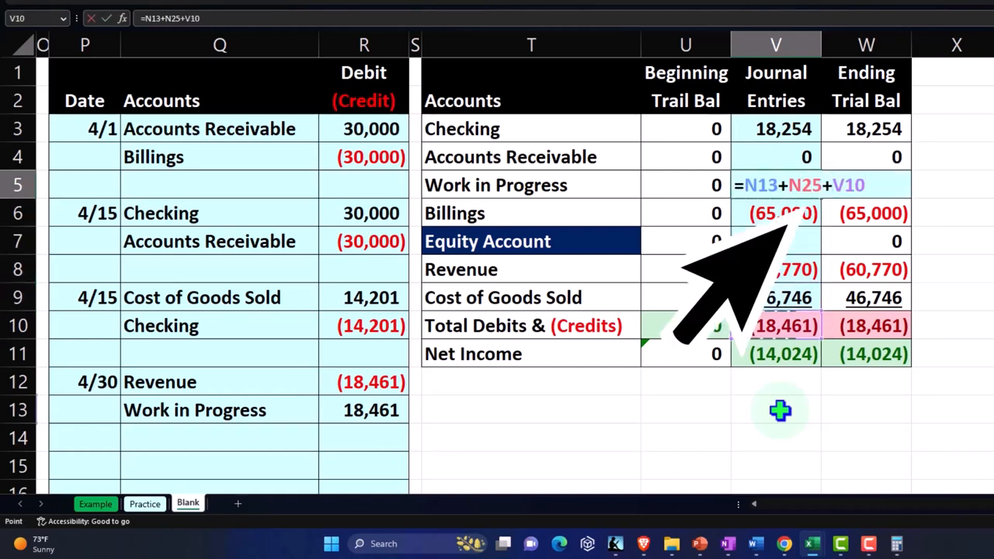
click(363, 410)
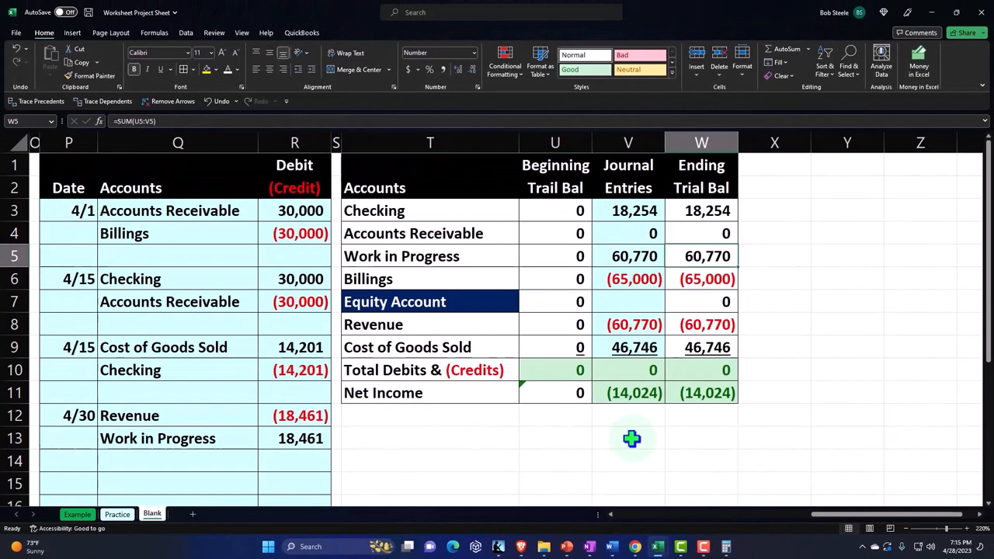
mouse_move(103, 422)
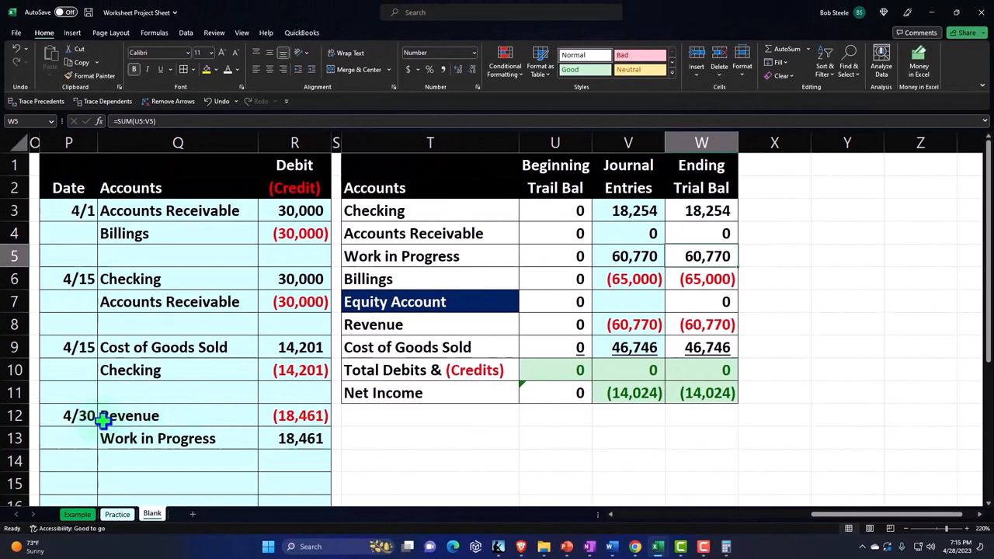
Review the 4/30 Revenue journal entry in the worksheet
click(194, 416)
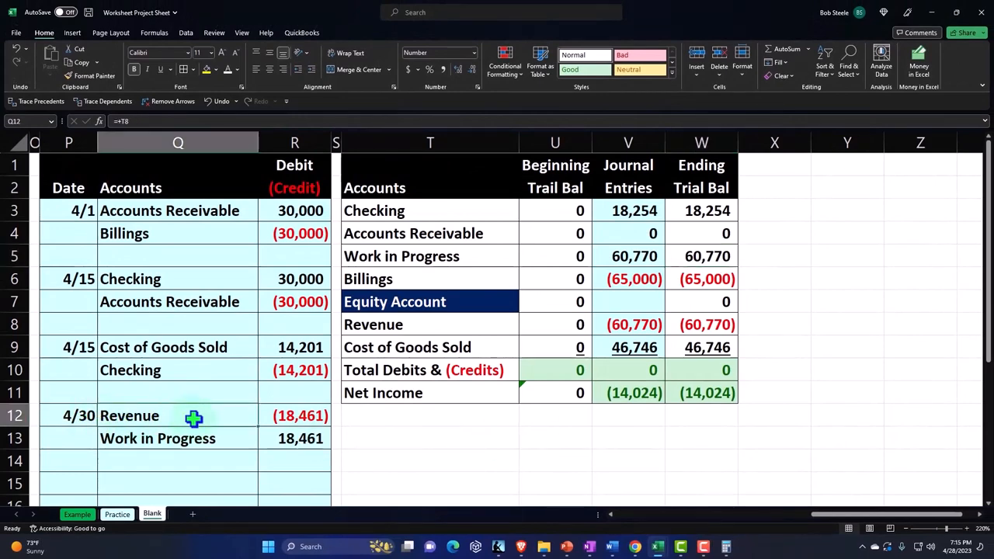
mouse_move(221, 438)
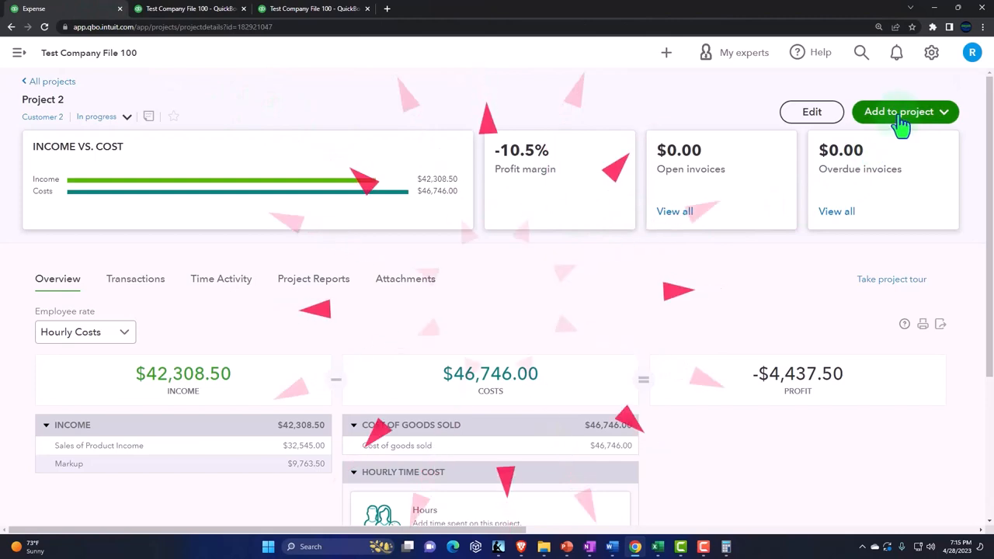
Start invoice #1065 and add the billable materials, labor and overhead expenses, totaling $18,461.30
click(905, 112)
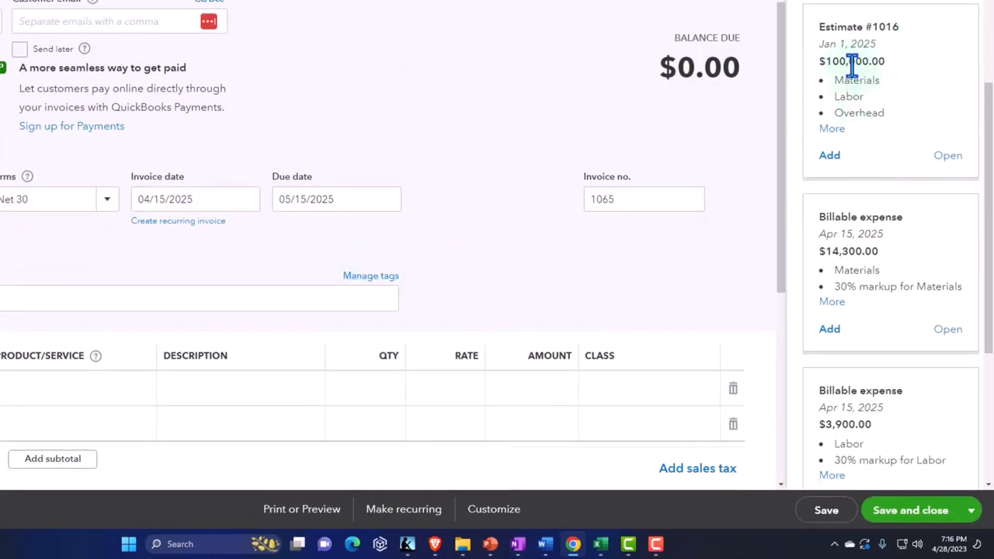
scroll(down, 3)
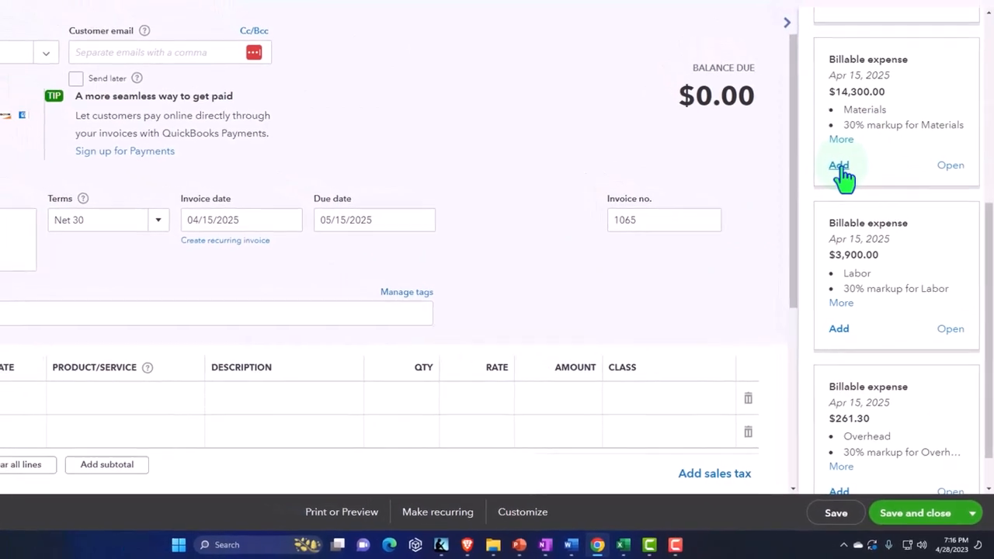
click(837, 165)
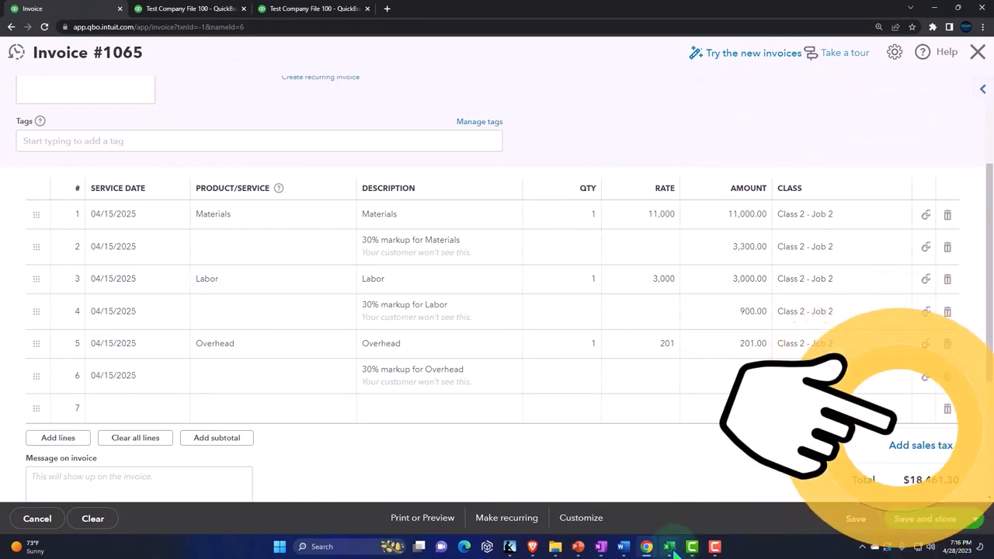
click(668, 547)
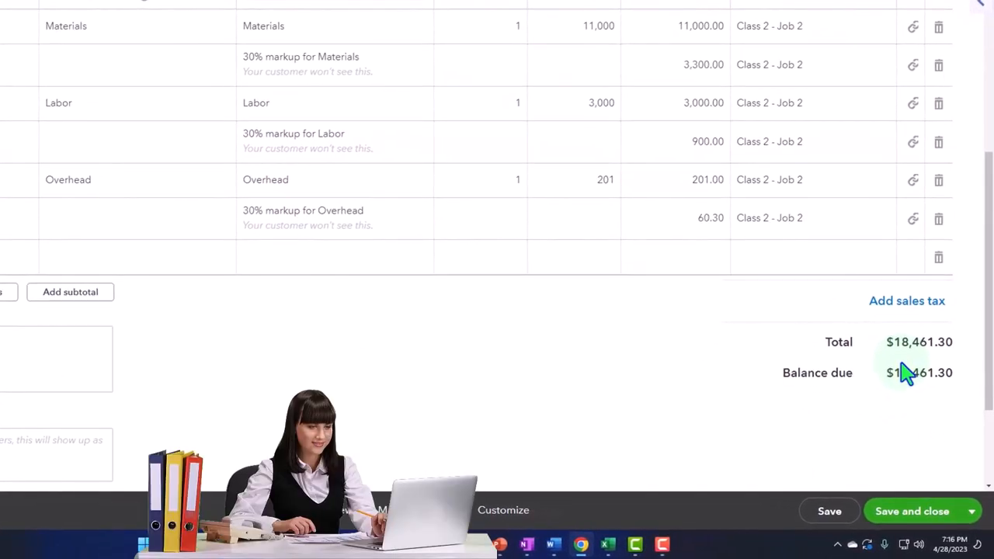
mouse_move(699, 404)
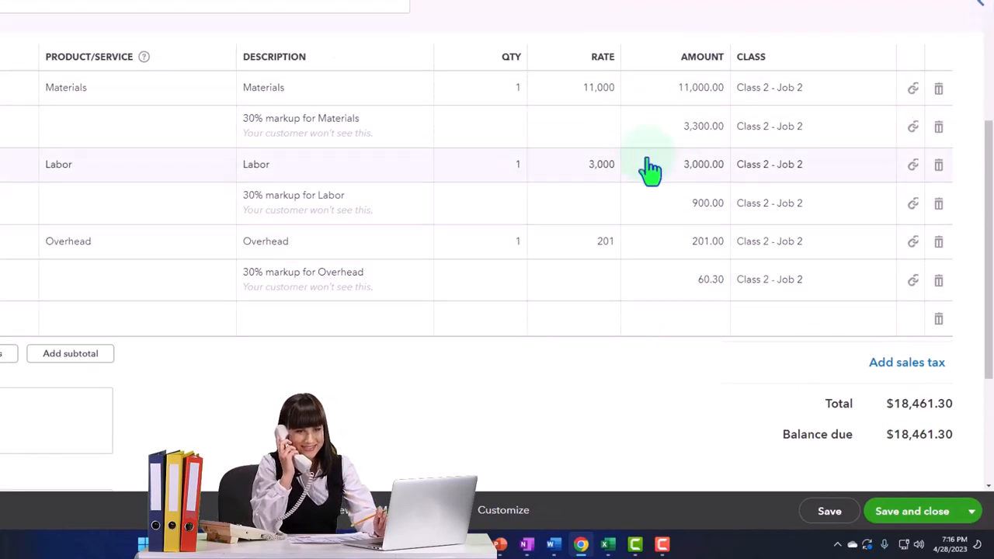
mouse_move(656, 248)
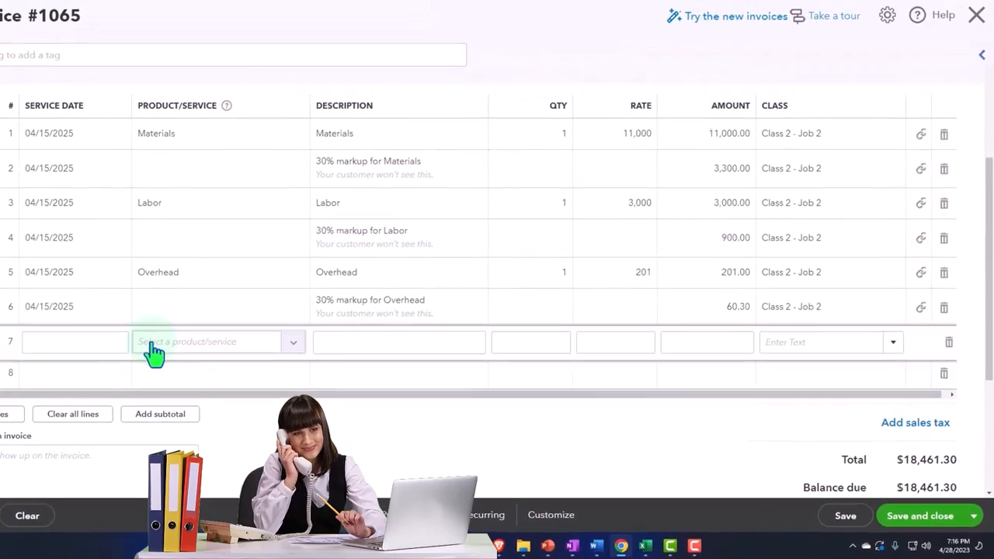
Add a Work in Progress line of -18,461.30 on line 7 so the invoice totals $0.00
click(205, 342)
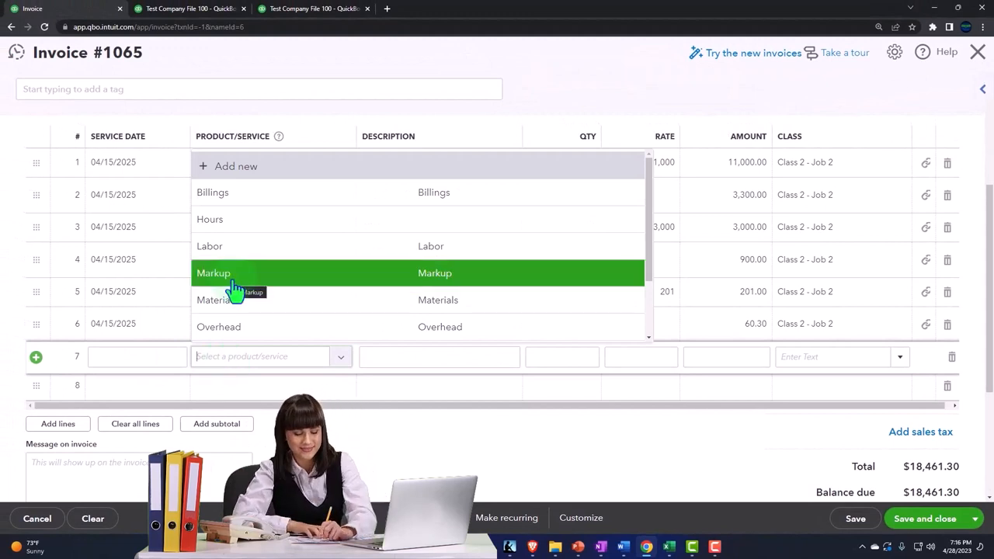
mouse_move(230, 300)
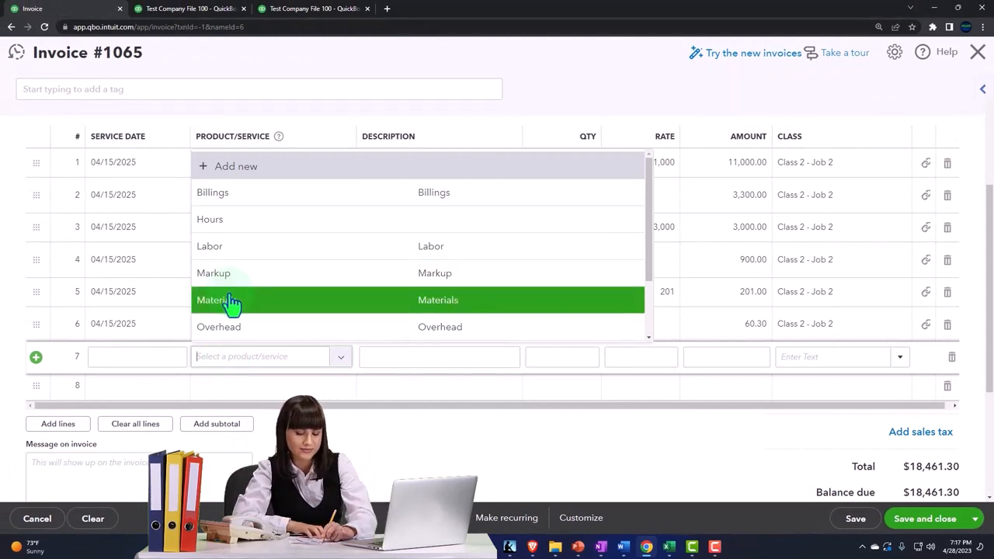
text(wo)
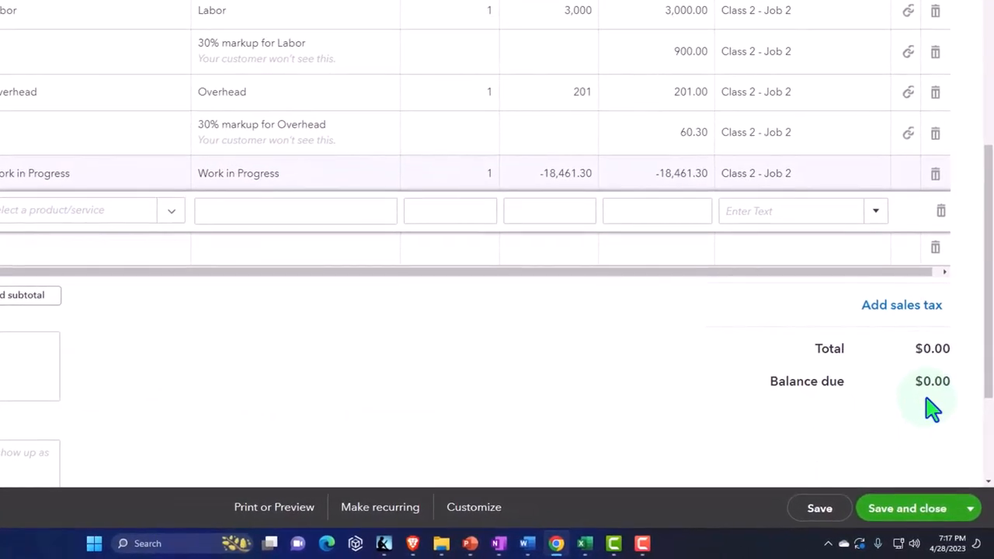
mouse_move(792, 43)
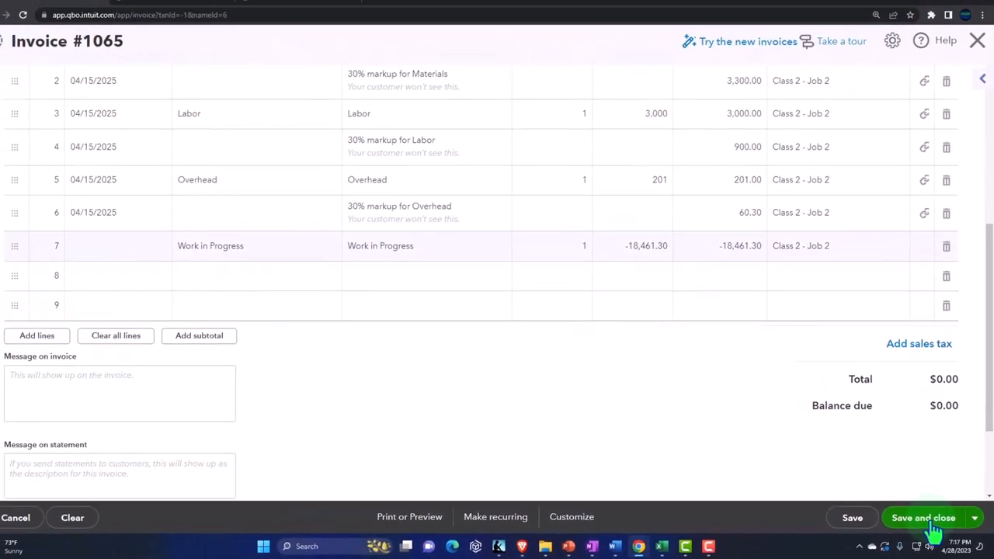
click(922, 517)
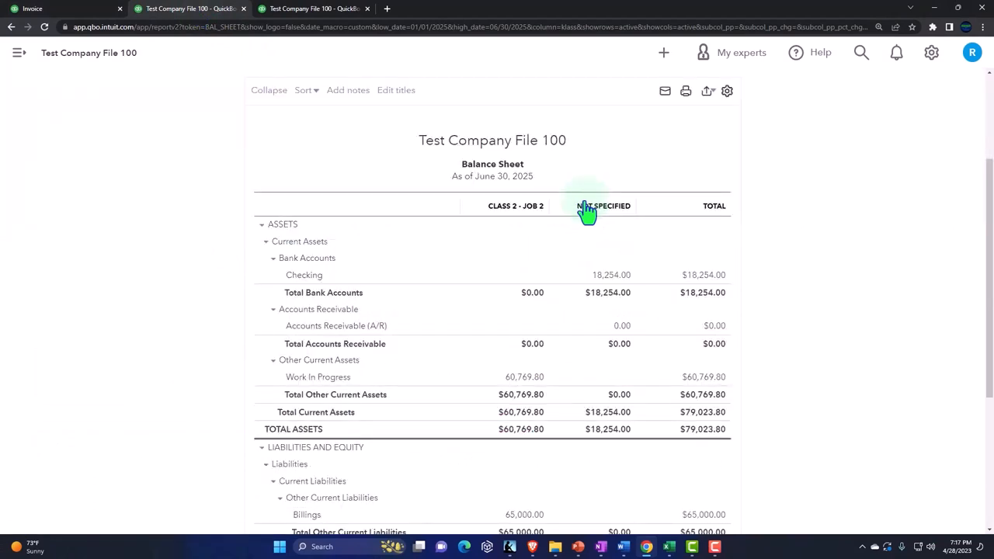
scroll(down, 3)
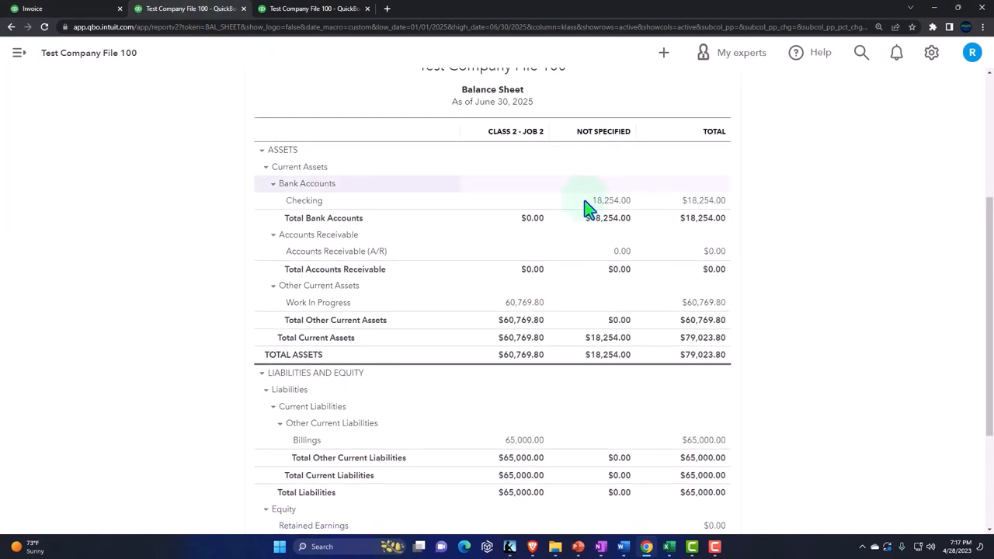
scroll(down, 3)
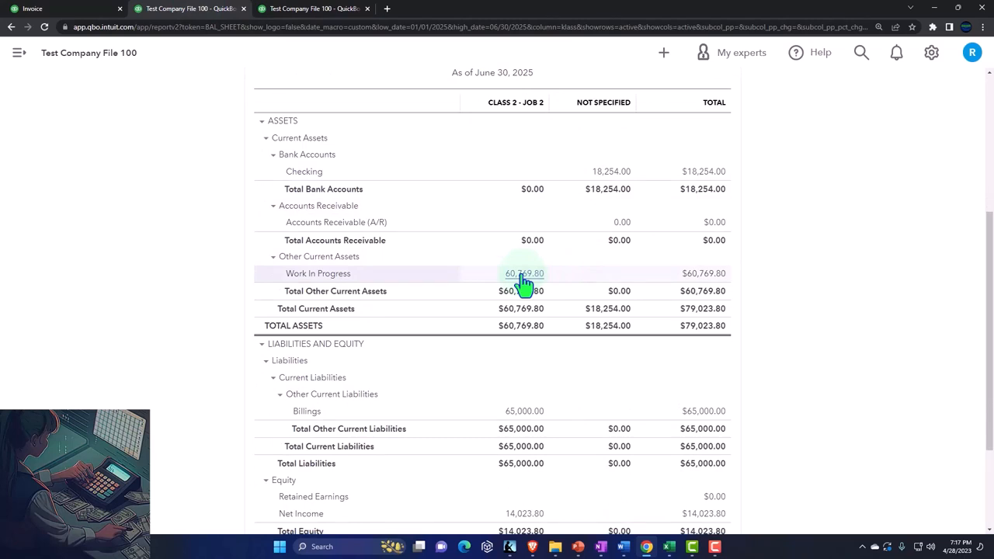
mouse_move(506, 124)
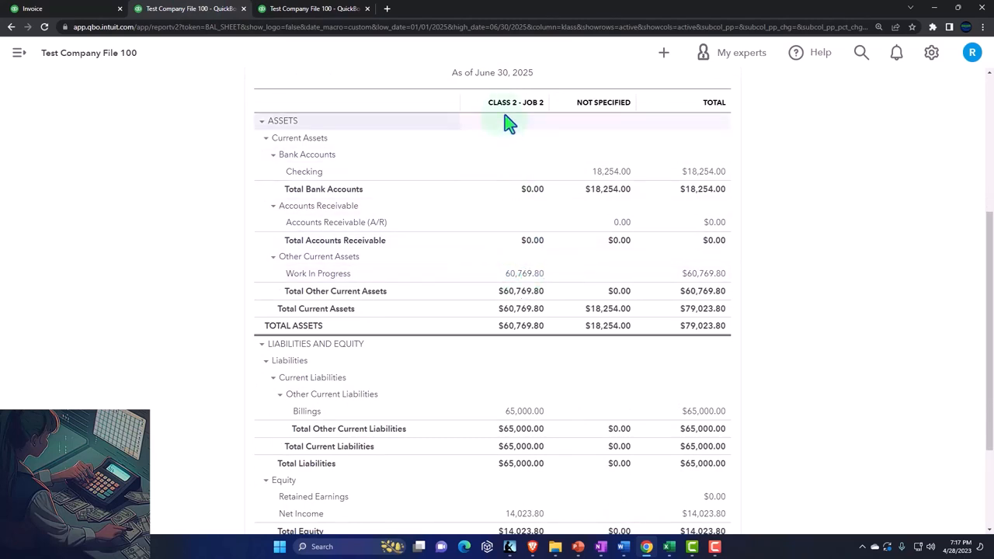
mouse_move(525, 280)
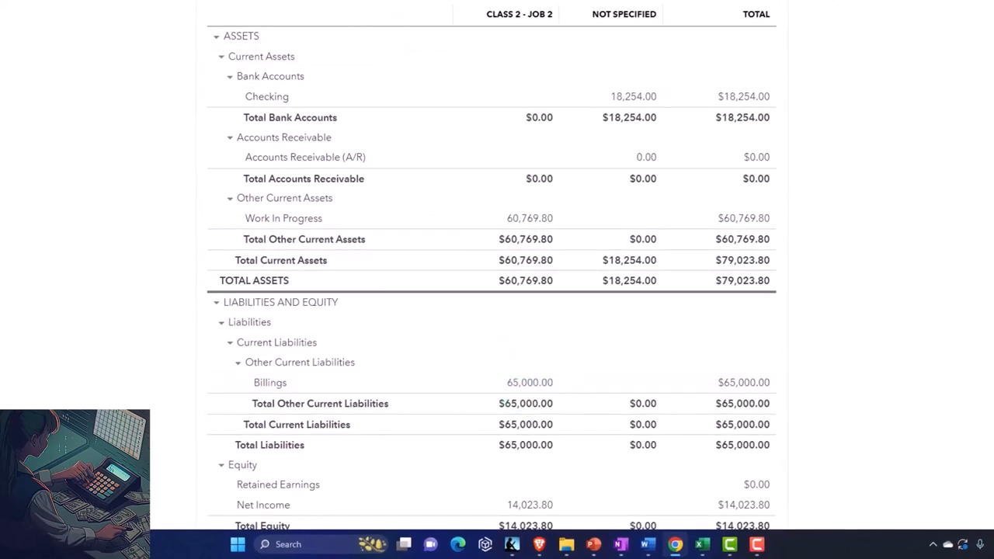
Refresh the Profit and Loss report for the chosen dates and review it
click(612, 85)
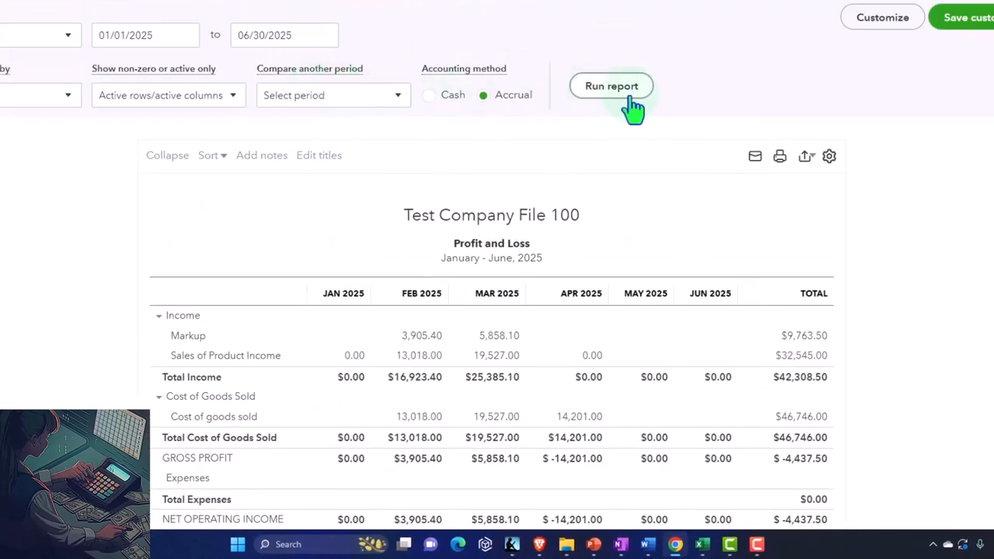
click(612, 85)
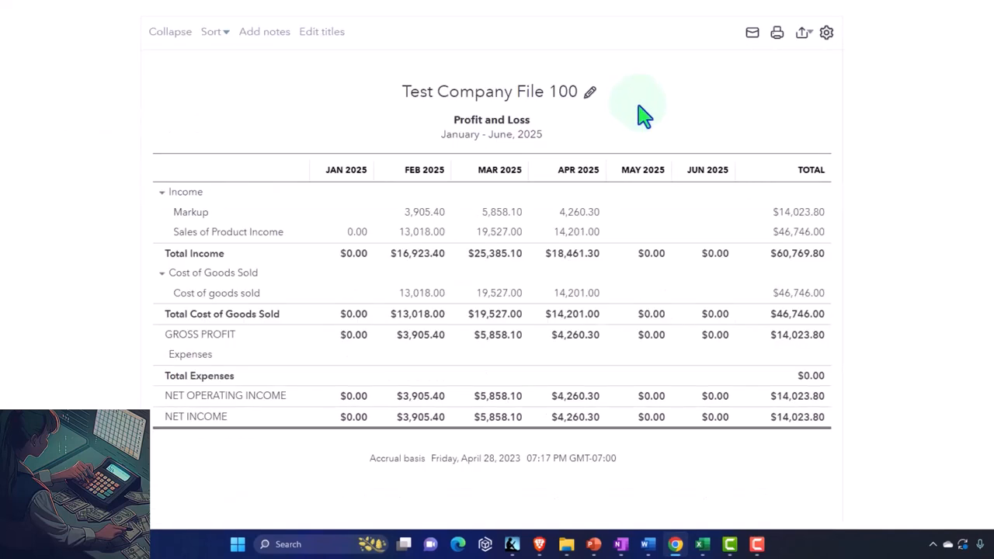
mouse_move(658, 227)
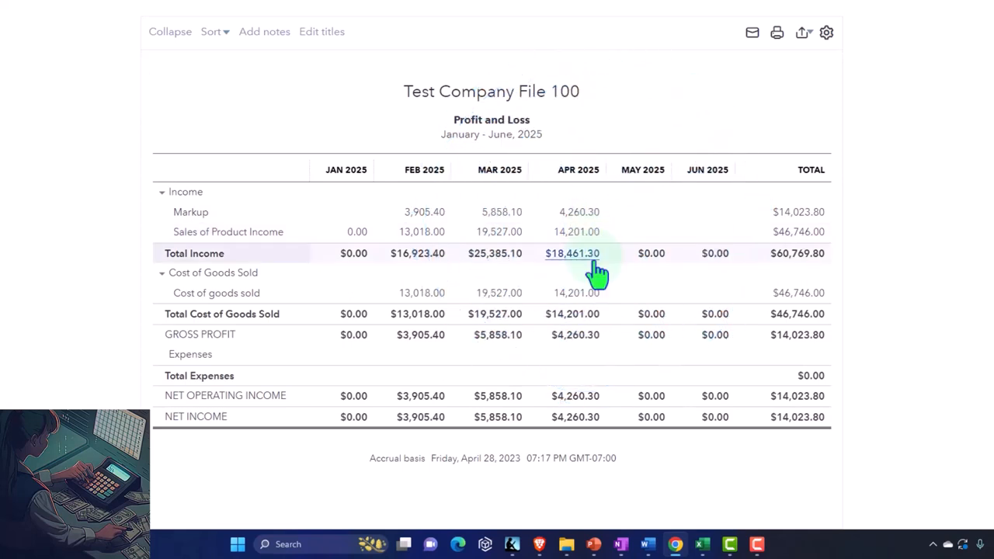
mouse_move(596, 292)
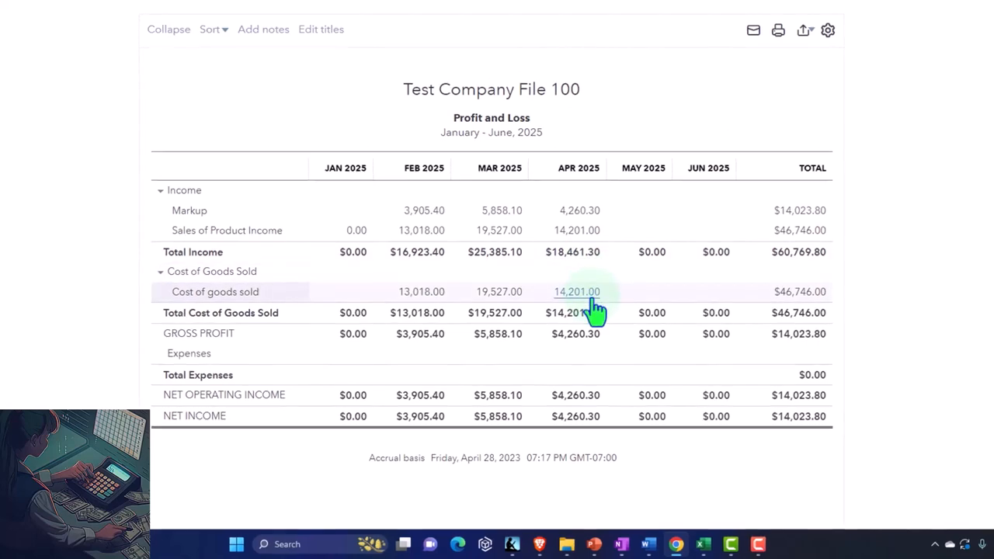
scroll(down, 3)
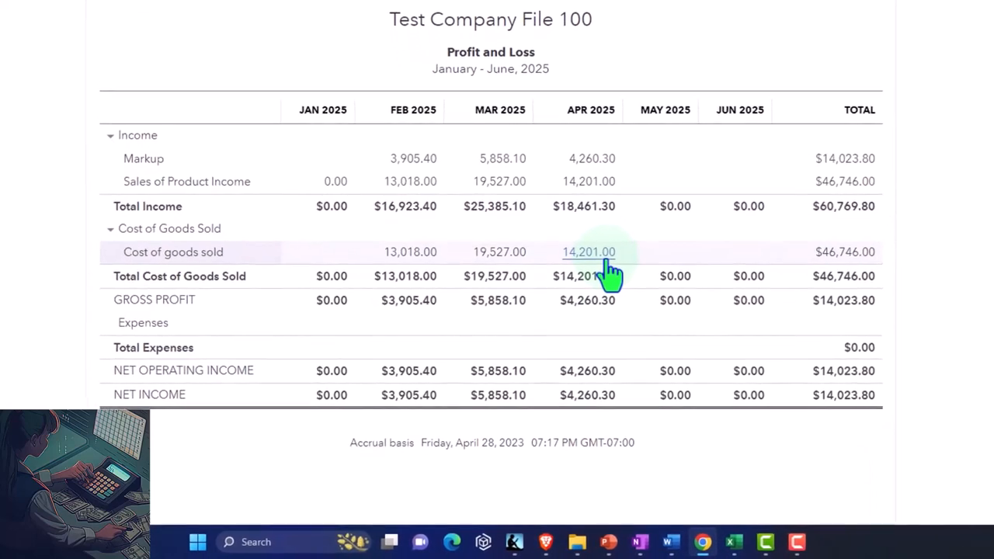
scroll(up, 3)
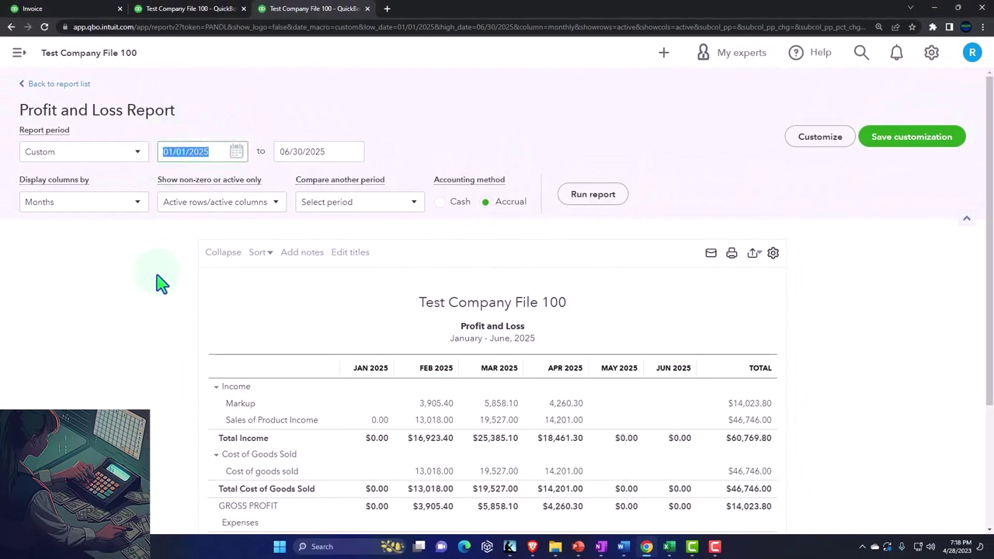
Run the Profit and Loss for 07/01/2025–12/31/2025, showing $100,000 sales of product income
text(0)
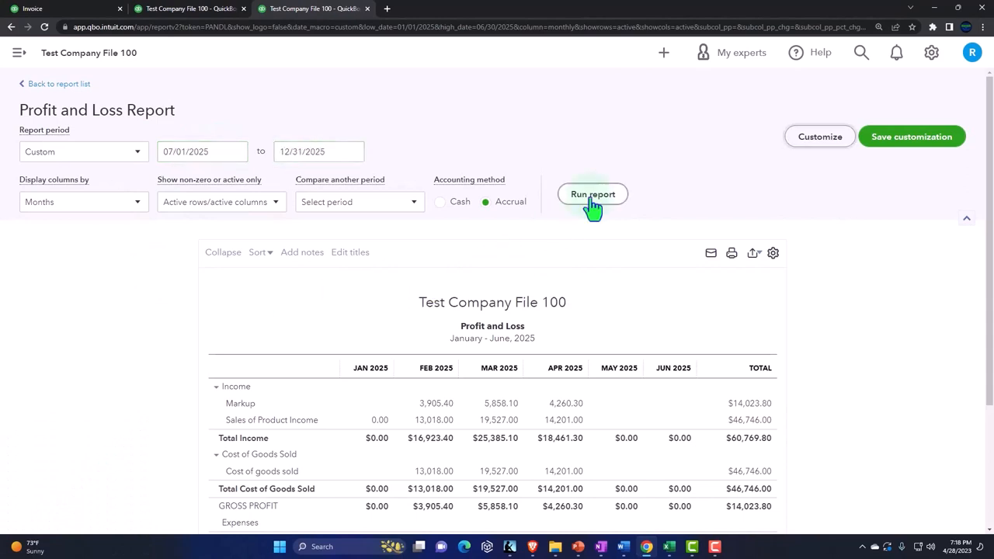
click(593, 194)
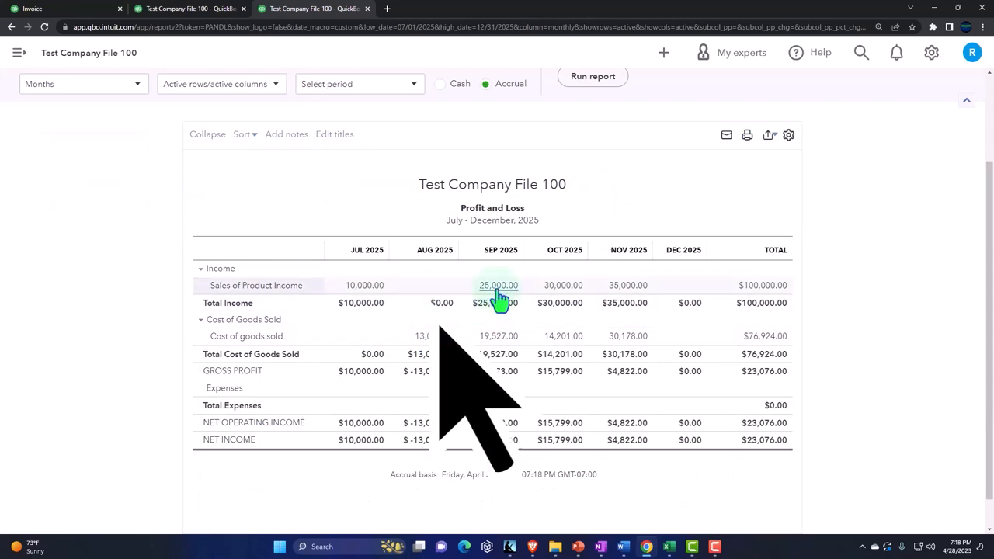
click(499, 286)
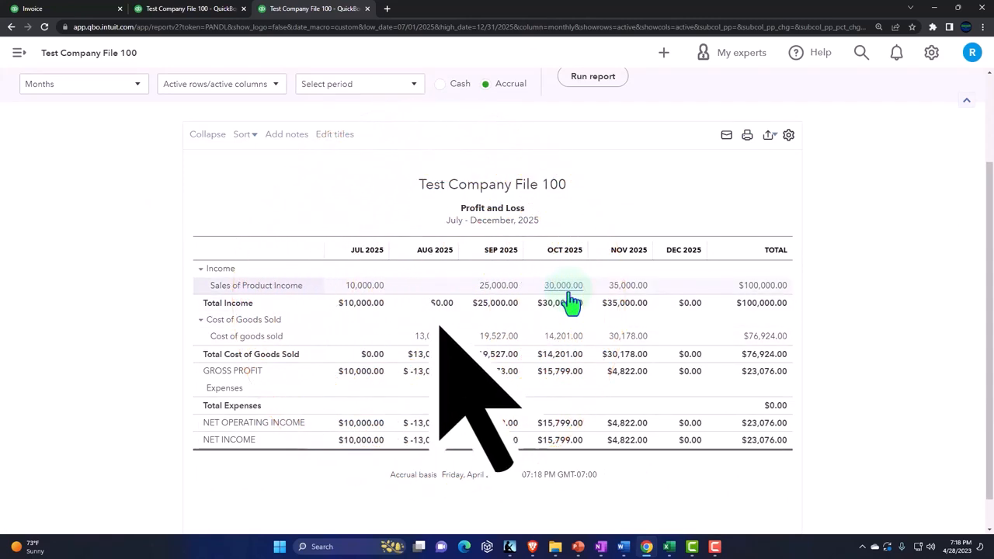
scroll(down, 3)
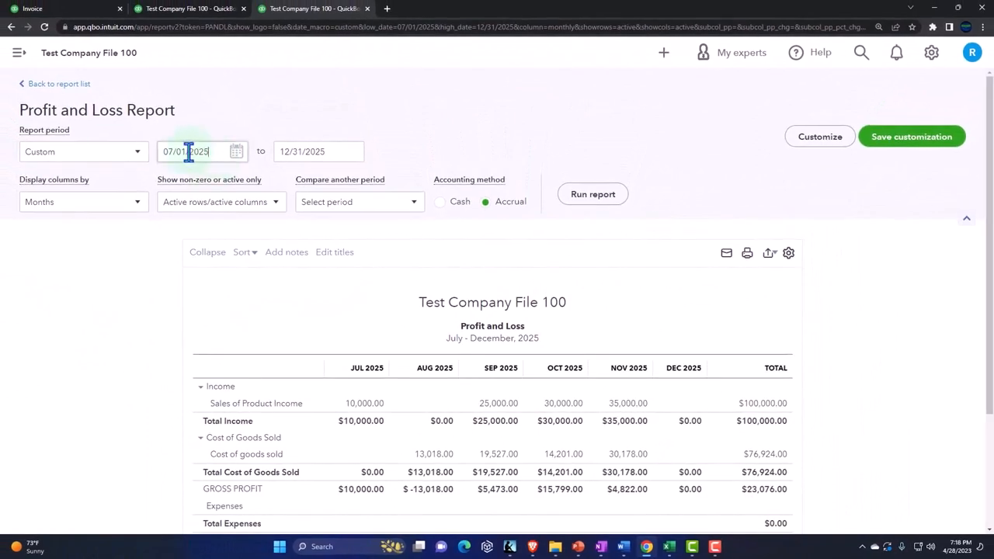
Set the report period to 01/01/2025 through 06/30/2025 and rerun the Profit and Loss
triple_click(186, 152)
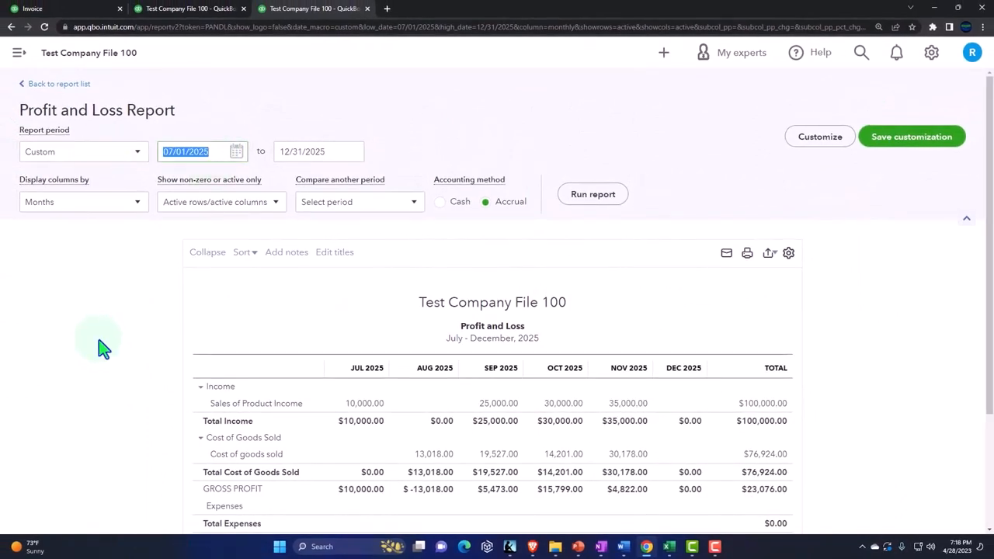
text(01012)
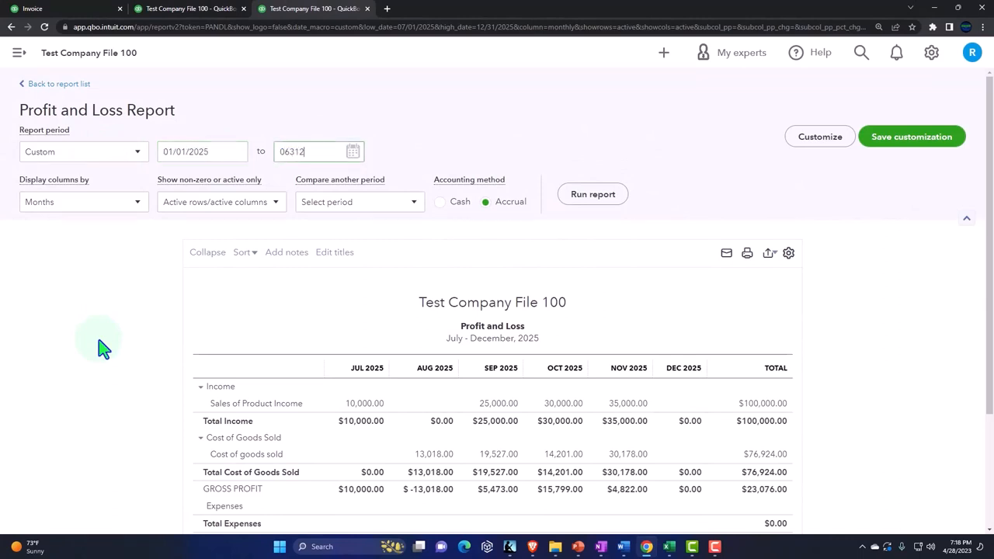
click(593, 194)
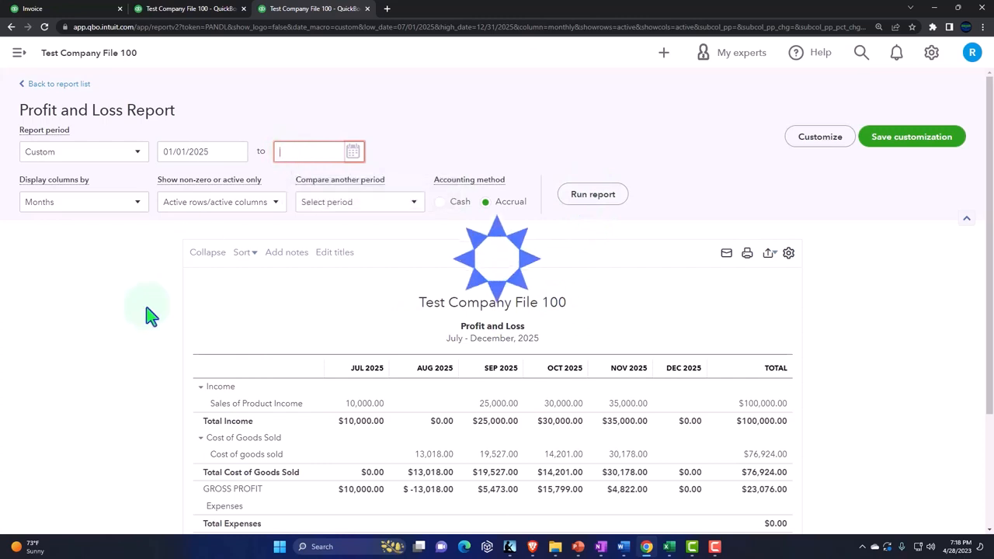
text(06302)
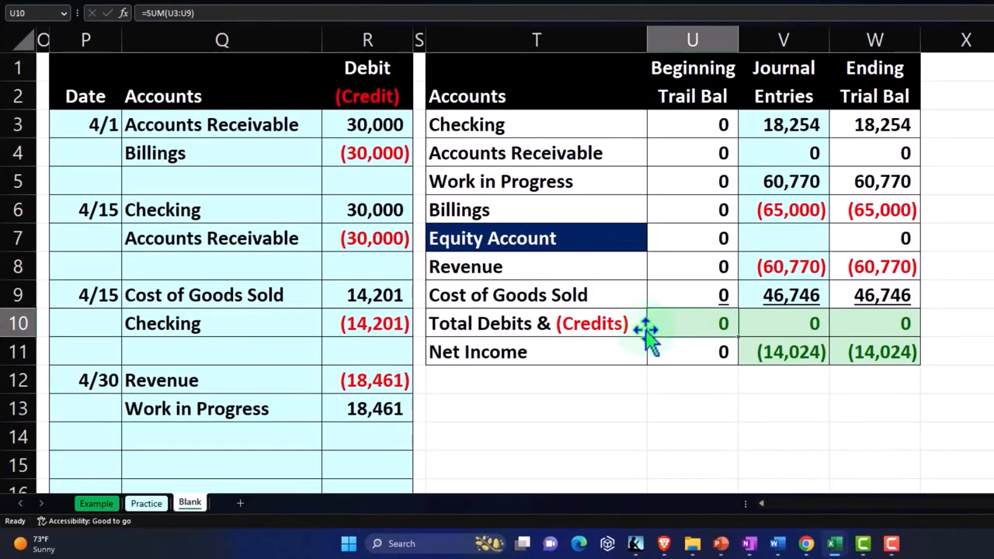
Enter the 5/1 journal entry debiting Accounts Receivable 35,000
click(528, 323)
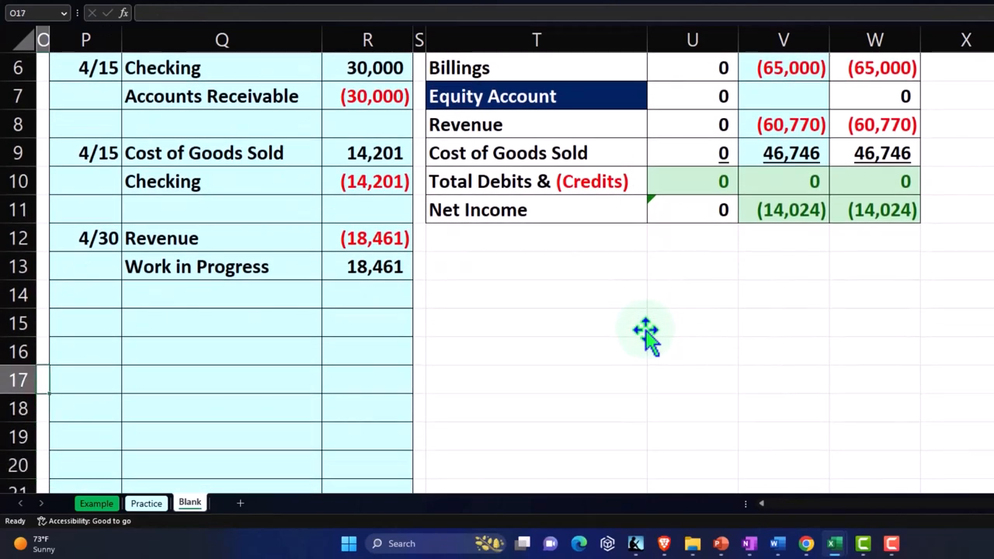
click(85, 322)
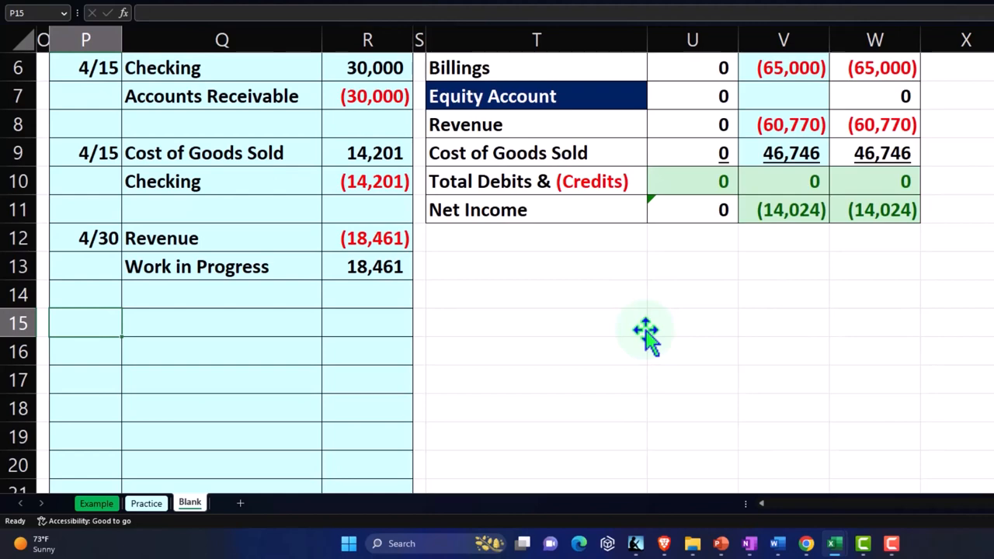
text(5/1)
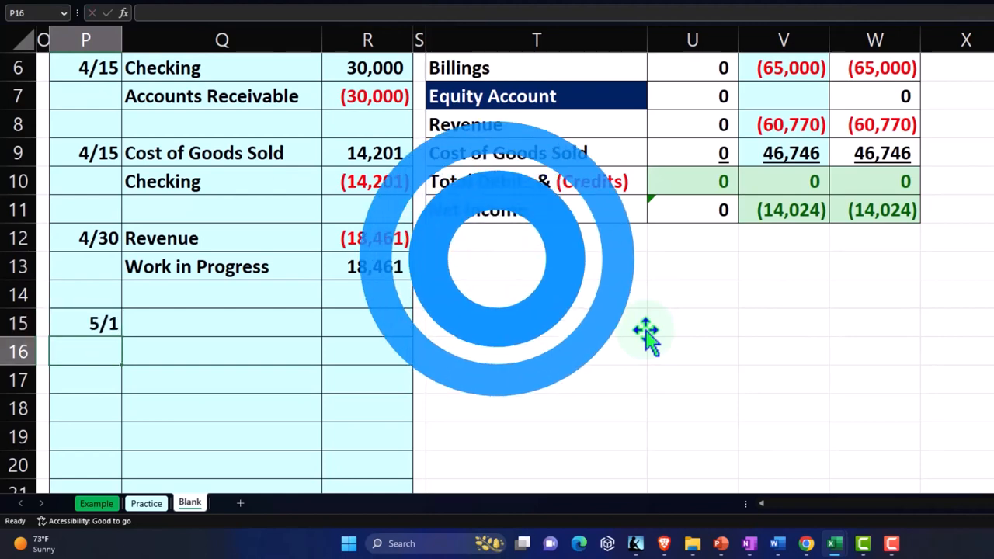
click(220, 321)
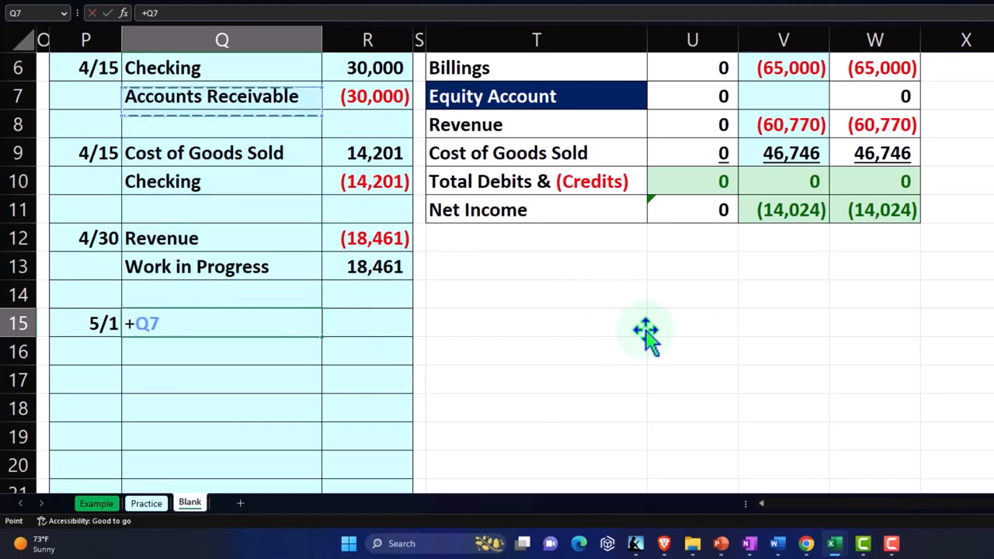
Record the Billings credit of (35,000) on the 5/1 entry
scroll(up, 3)
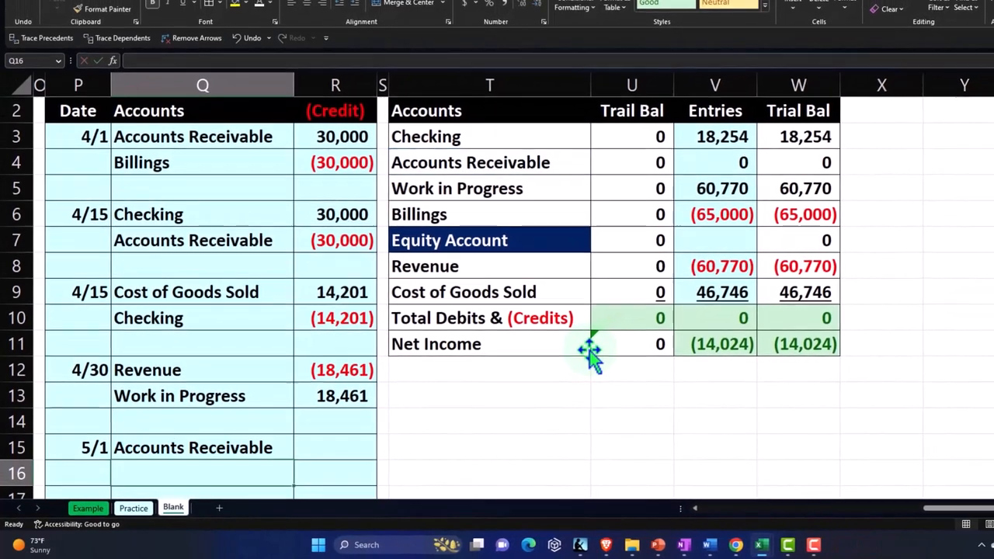
text(+R16)
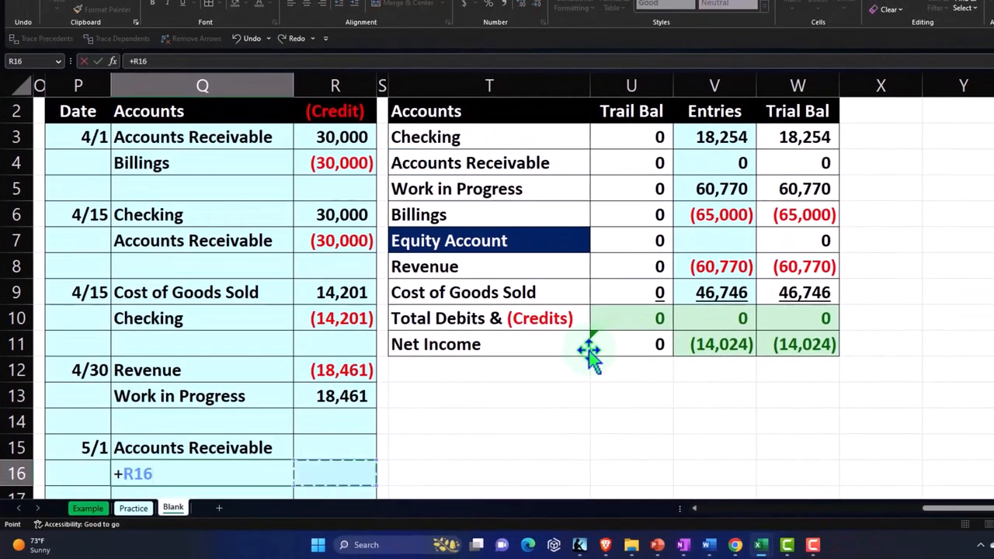
click(485, 214)
text(-)
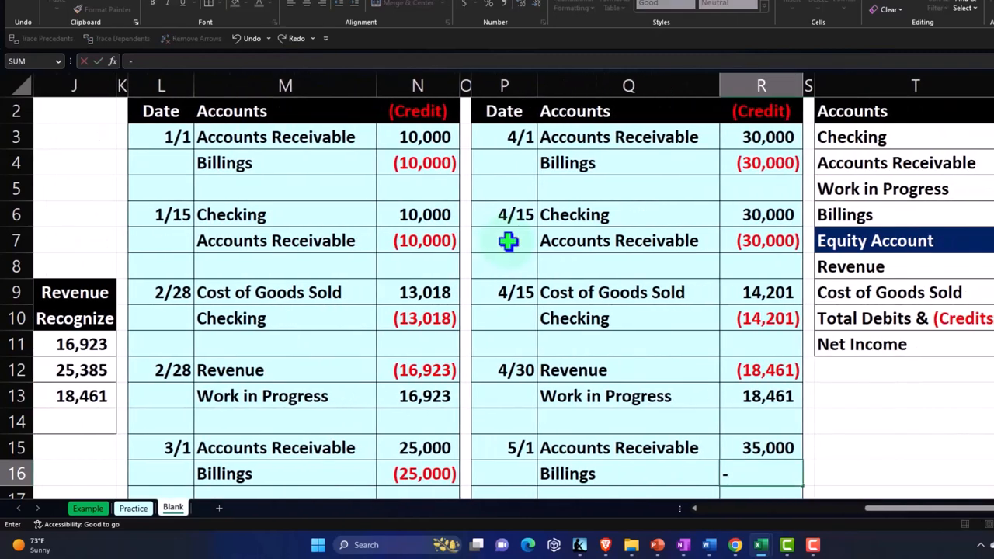
scroll(down, 3)
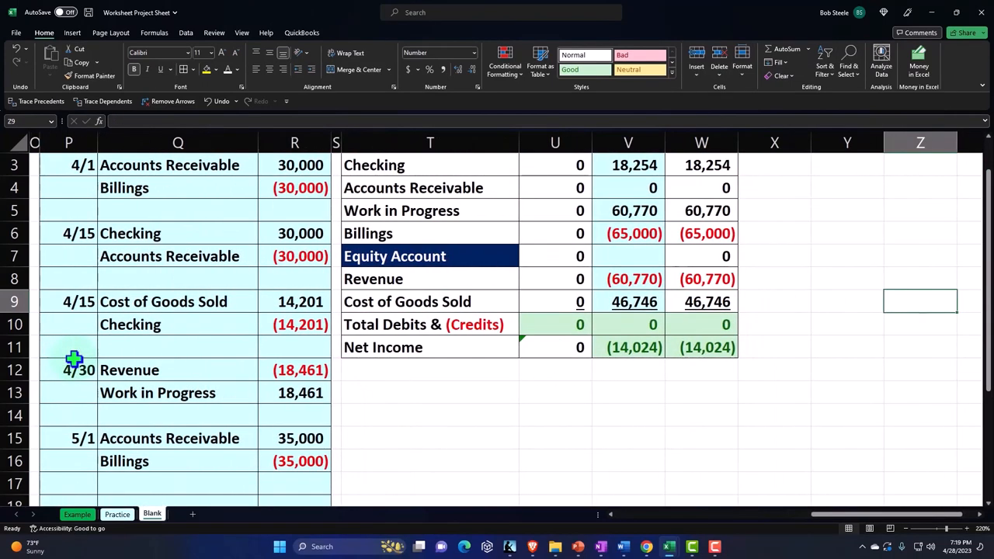
mouse_move(230, 460)
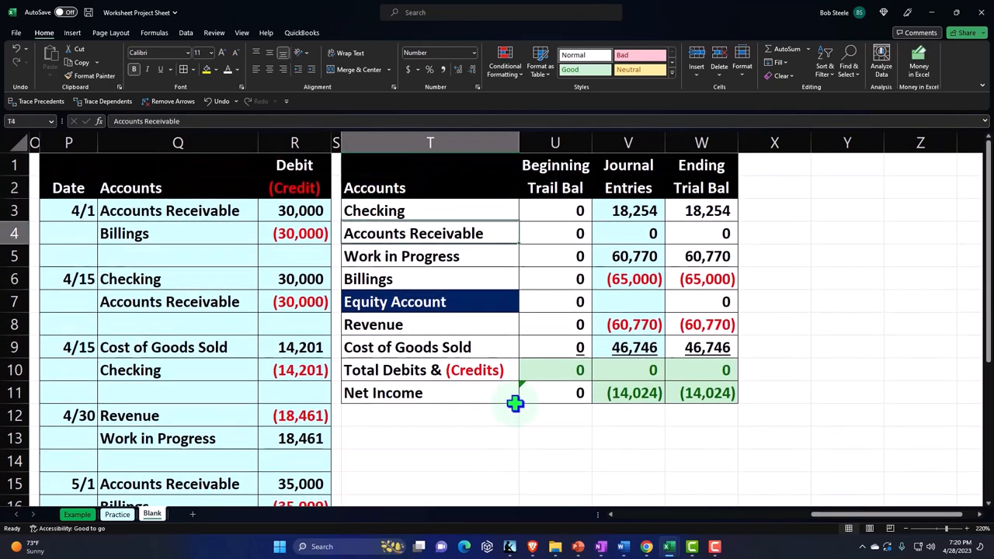
Extend the column V formula to =N3+N7+N15+N19+R3+R7 so Accounts Receivable shows 35,000 and Billings (100,000)
text(=N3+N7+N15+N19+R3+R7)
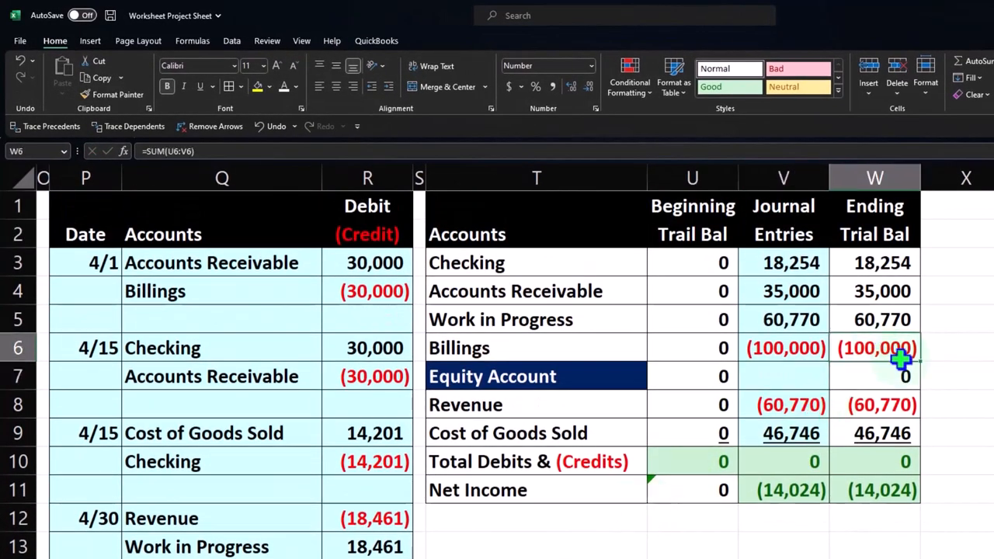
mouse_move(967, 341)
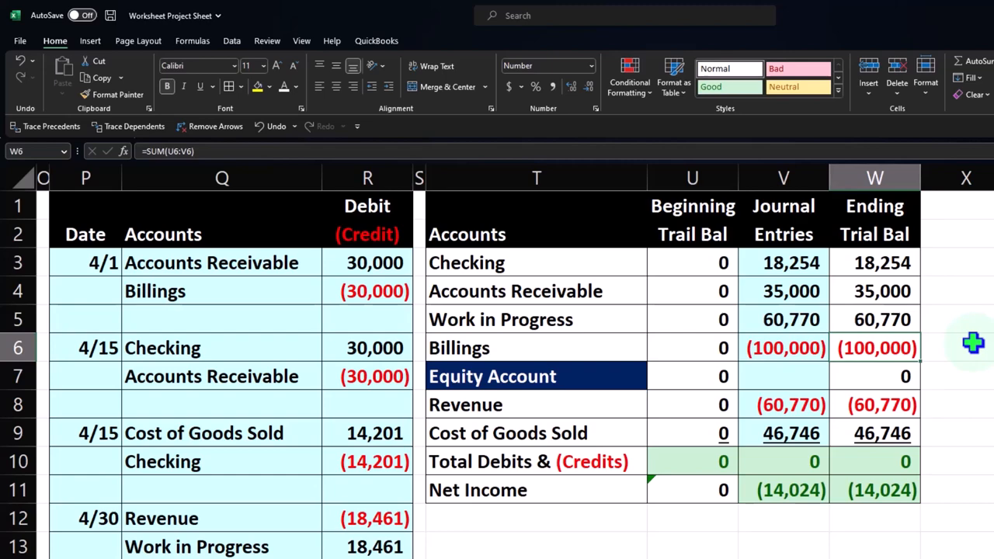
scroll(down, 3)
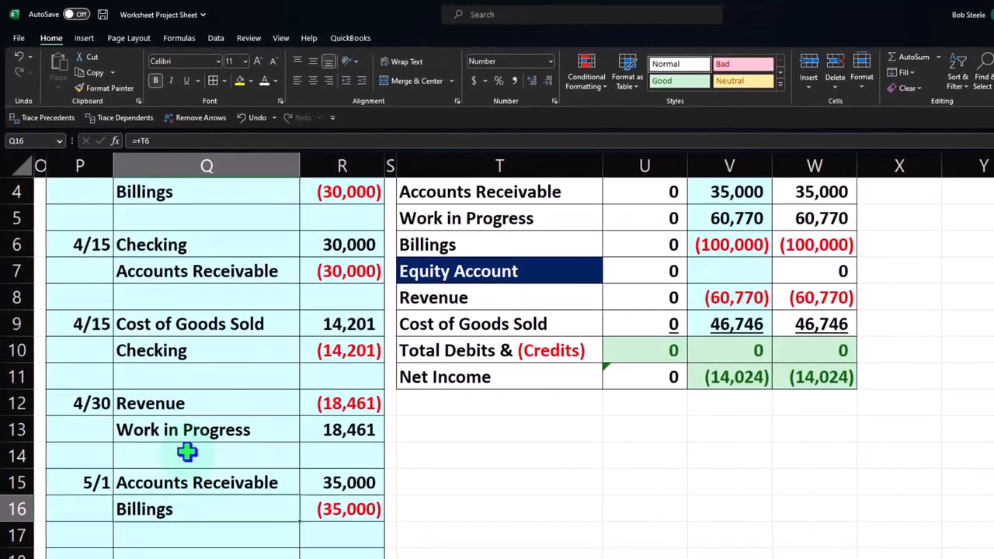
scroll(up, 3)
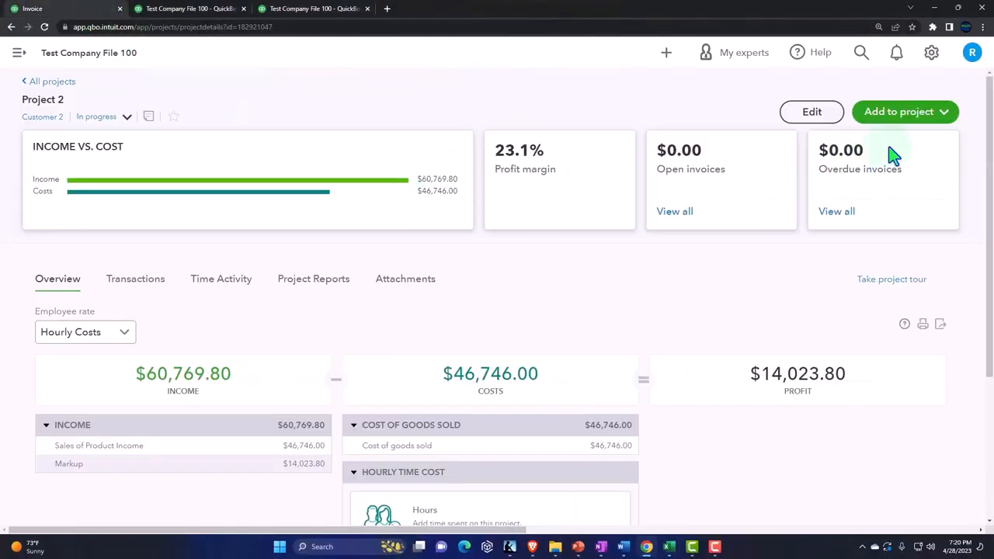
Start invoice #1066 and copy the remaining $35,000 of Estimate #1016 onto it
click(904, 112)
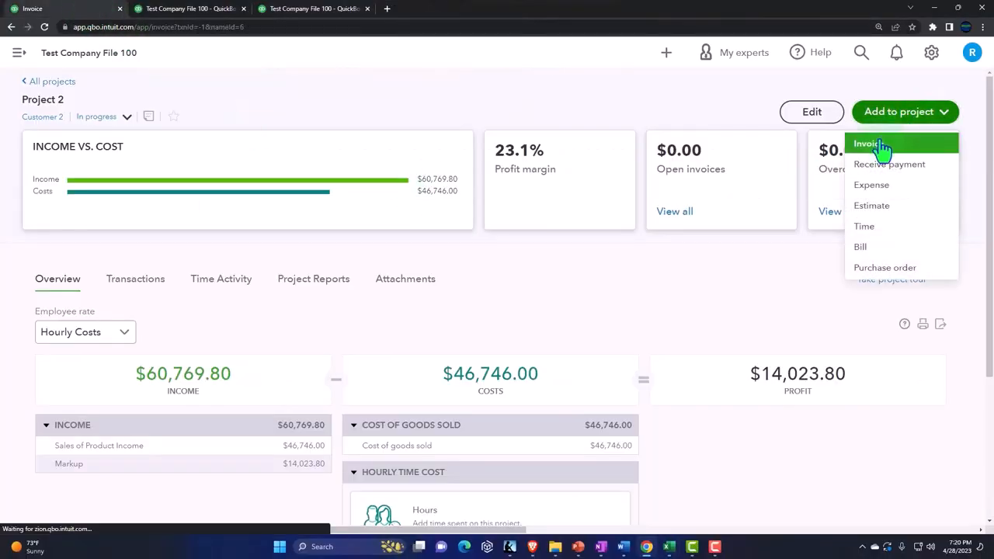
click(871, 143)
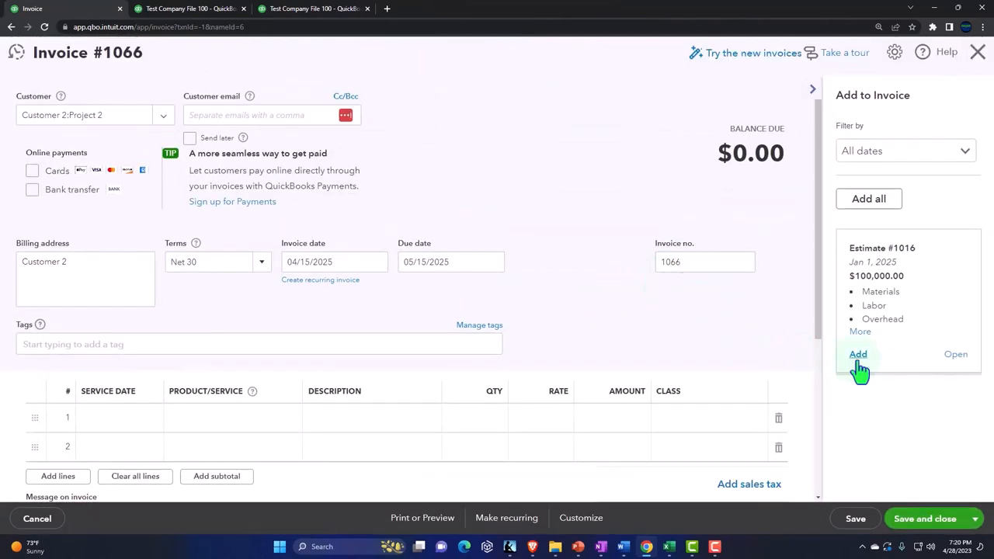
click(857, 354)
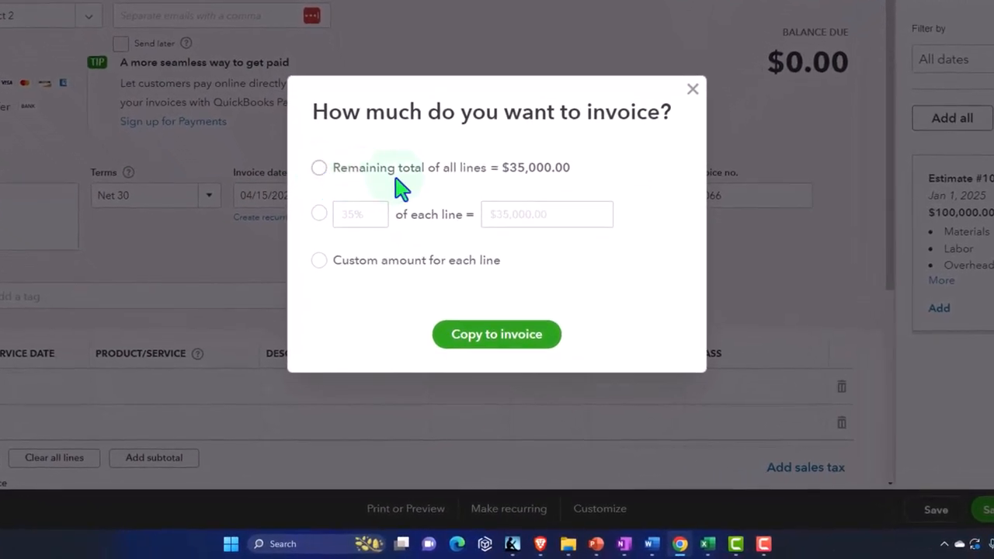
click(319, 168)
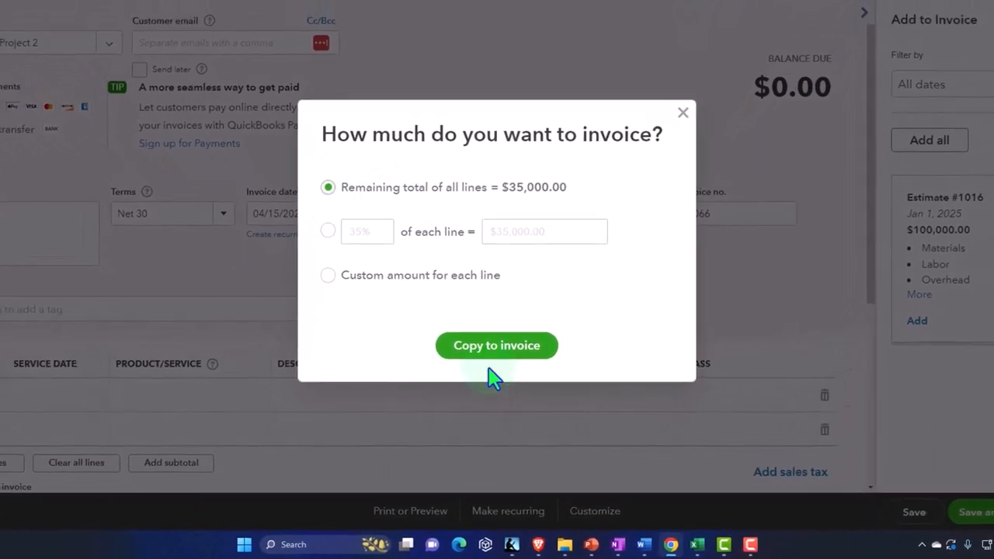
click(497, 345)
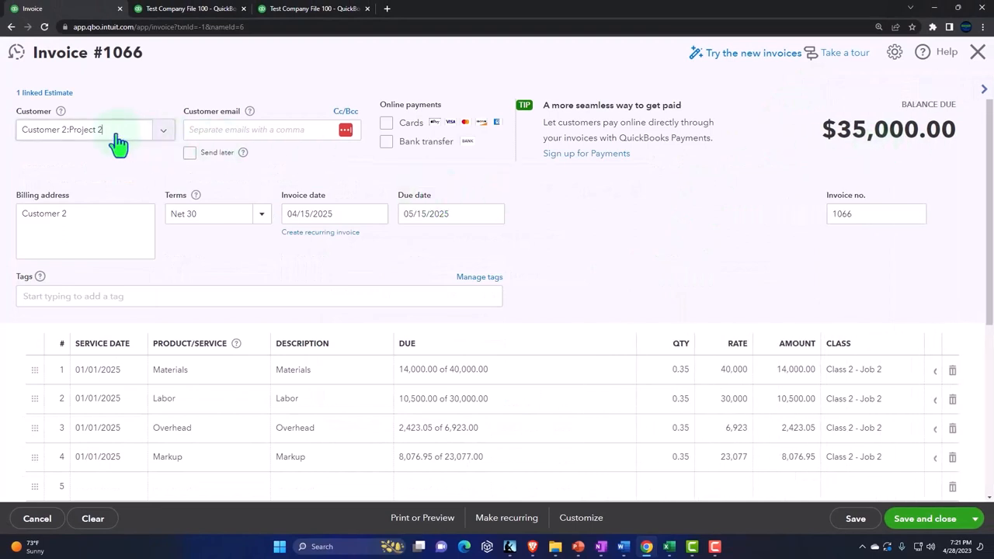
Date invoice #1066 05/01/2025 and review the copied estimate lines totaling $35,000.00
click(385, 141)
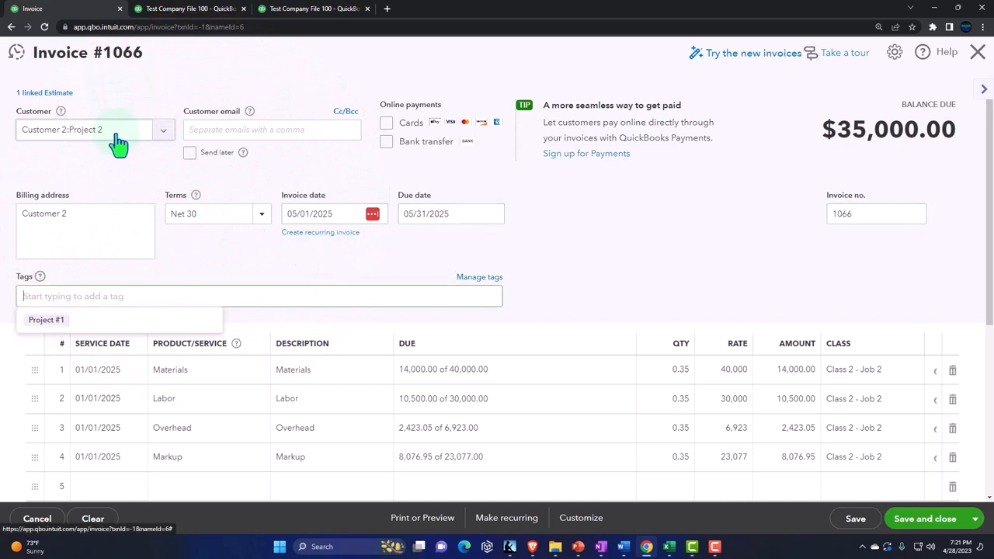
scroll(down, 3)
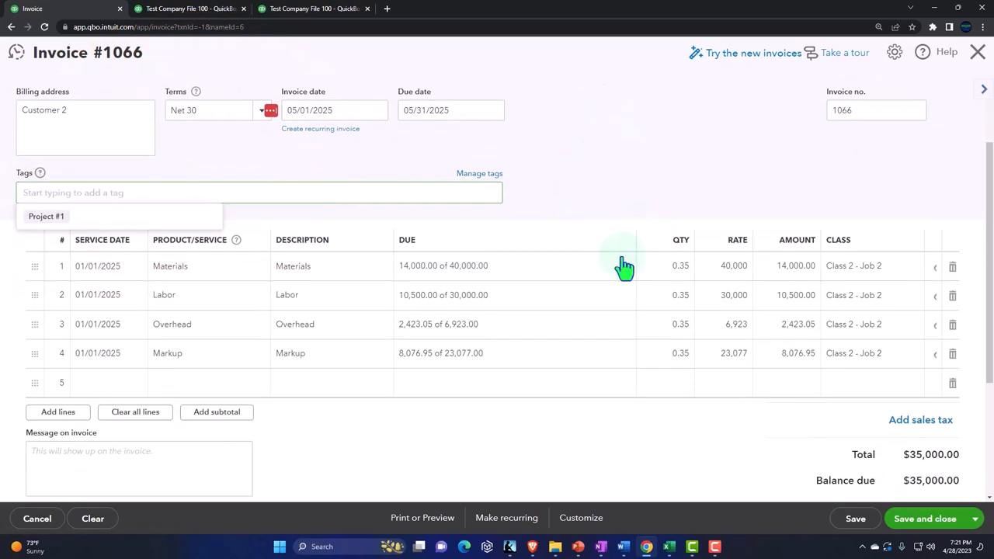
mouse_move(801, 478)
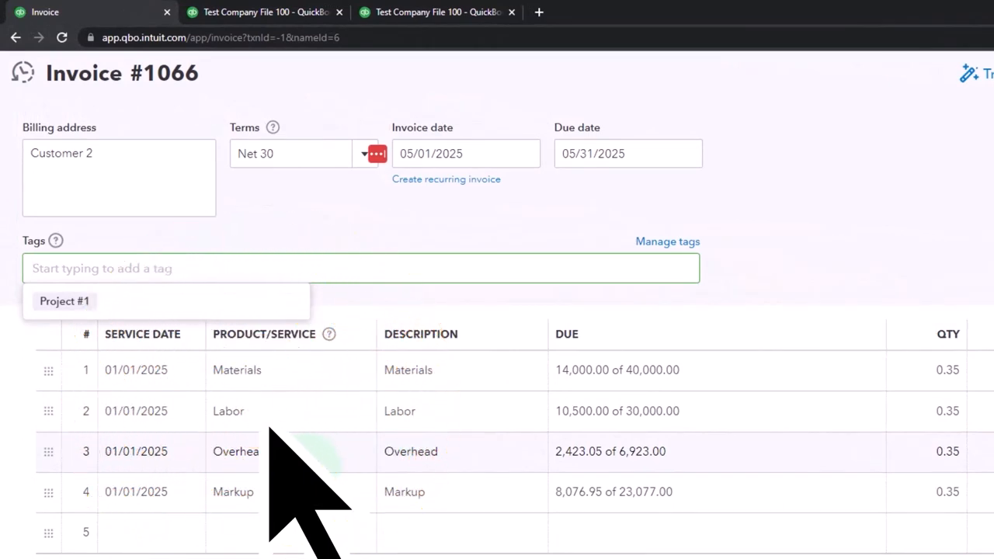
mouse_move(307, 482)
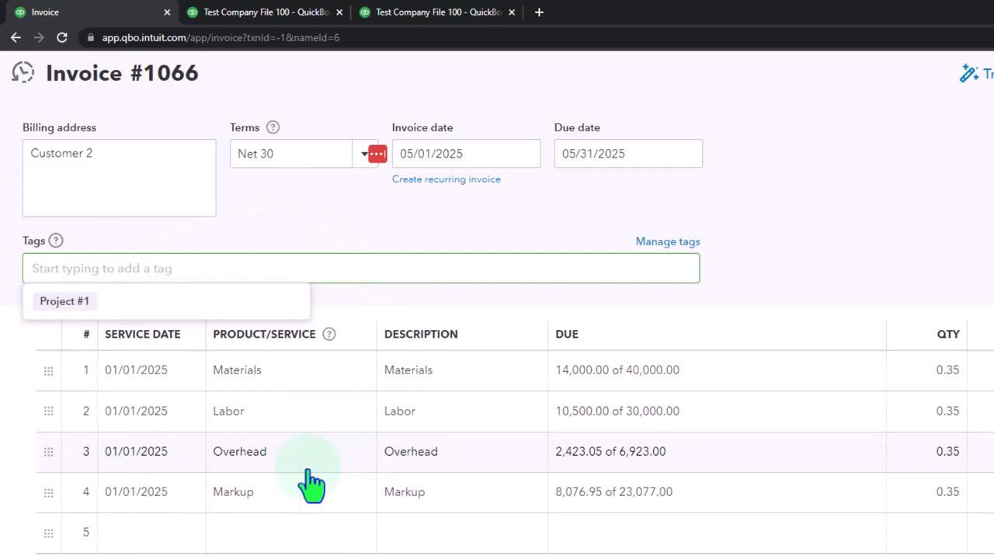
Add a Reduce Revenue Account line of -35,000 for Class 2 - Job 2, then start the Billings line
scroll(down, 3)
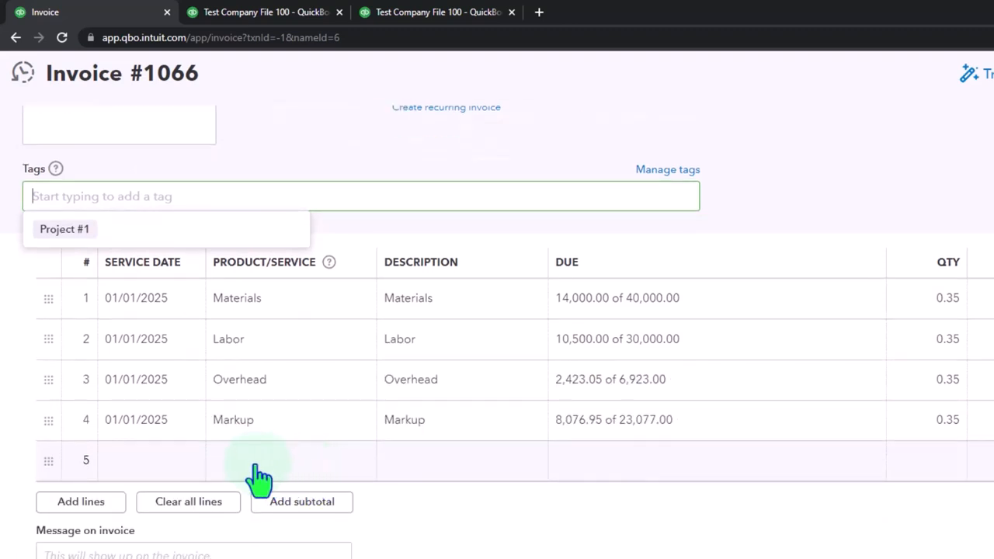
click(277, 460)
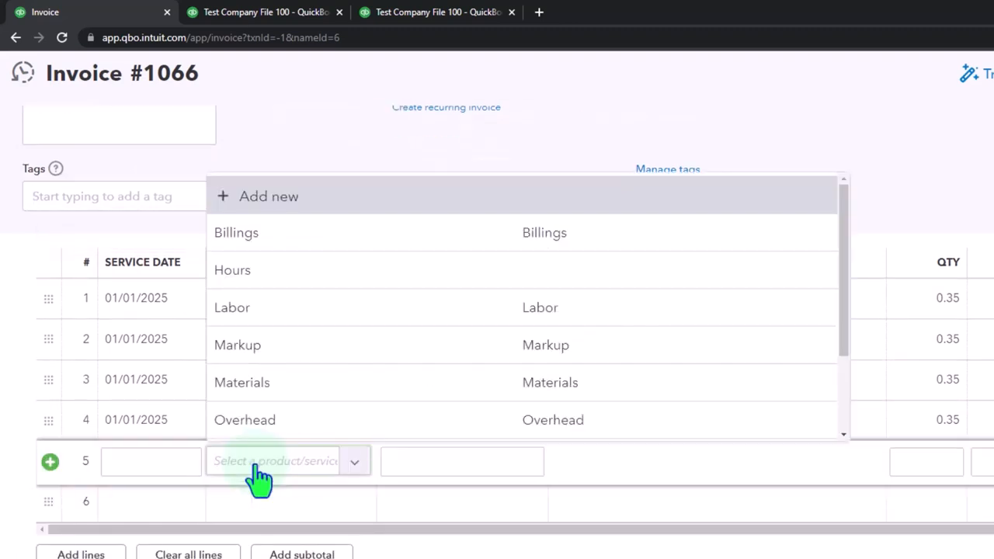
text(re)
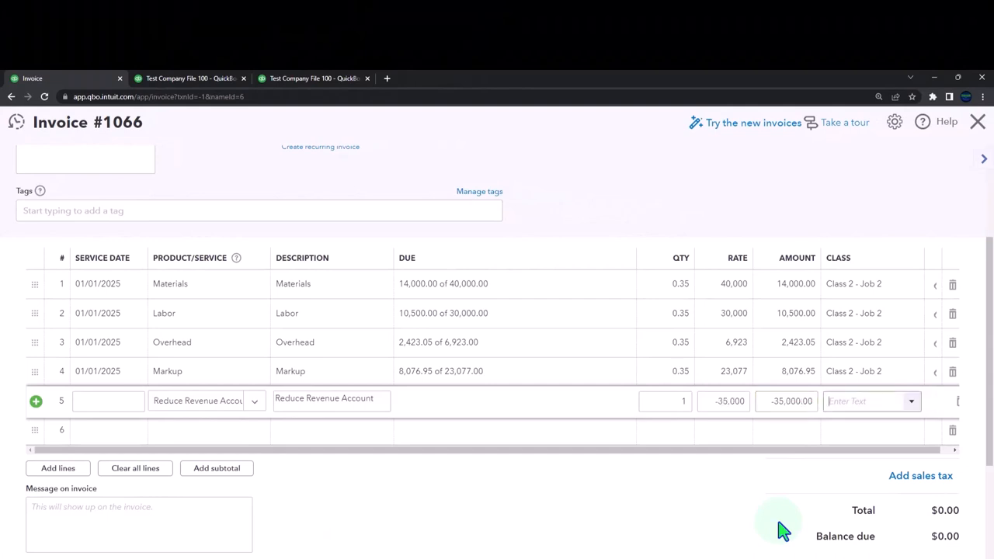
click(872, 400)
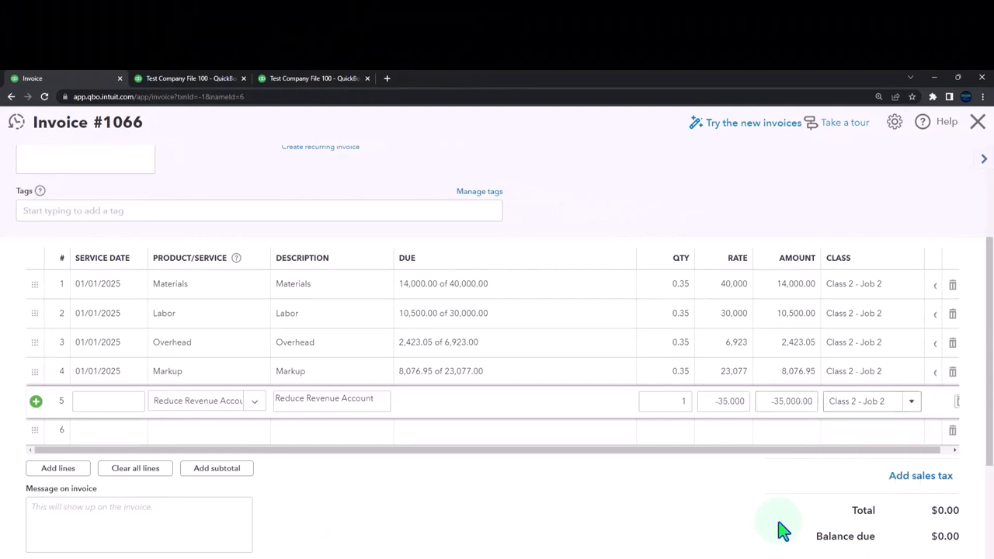
text(b)
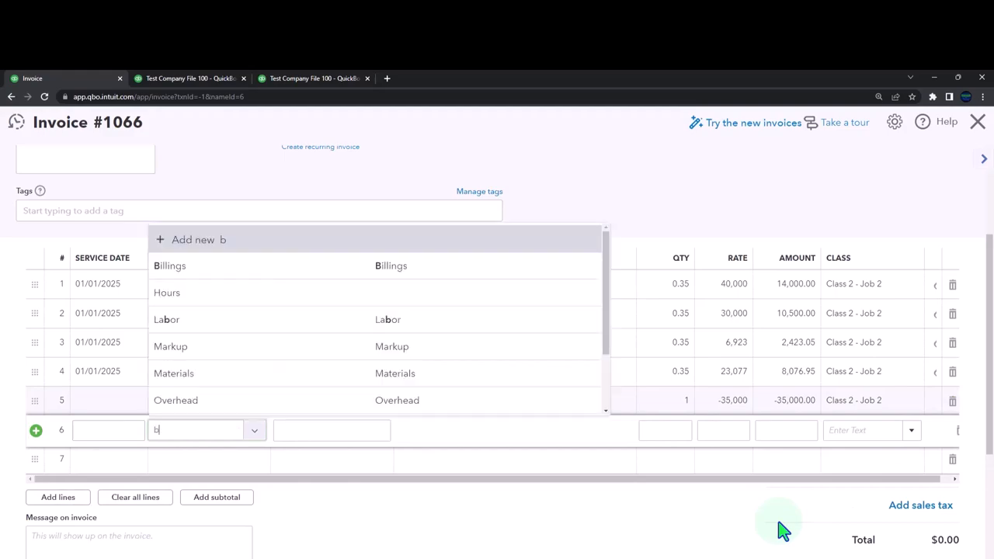